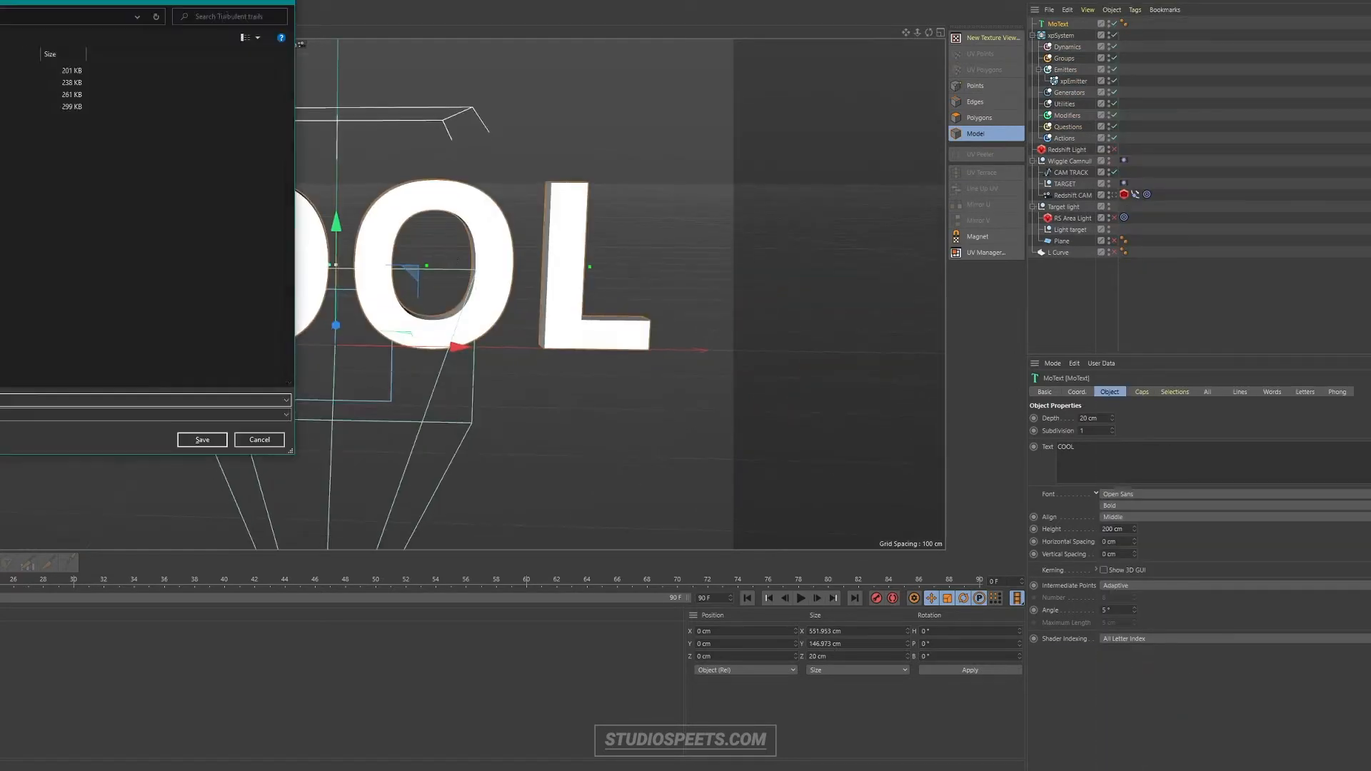
Bring up the X-Particles Tags list for the COOL text object
click(259, 439)
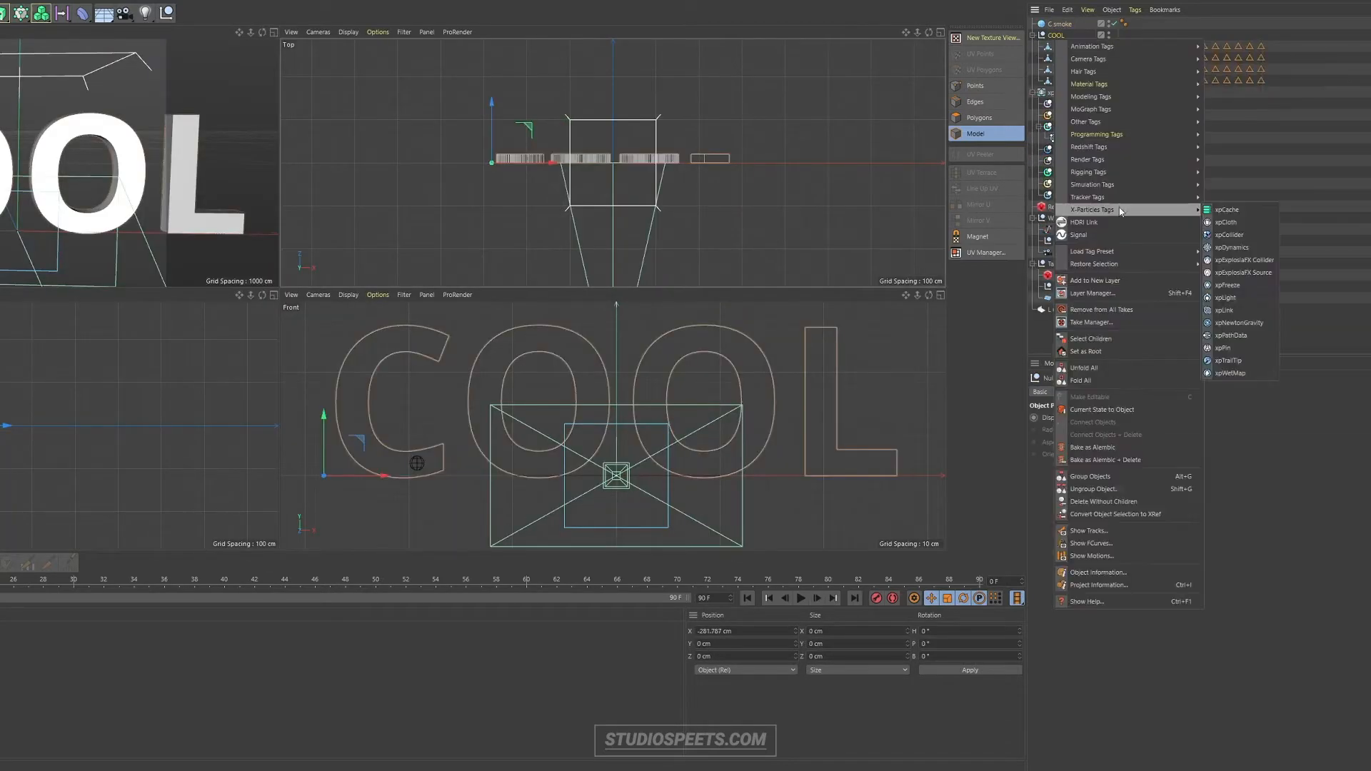
Add xpExplosiaFX Collider tags to the COOL letters and a sphere emitter inside the C
click(1241, 260)
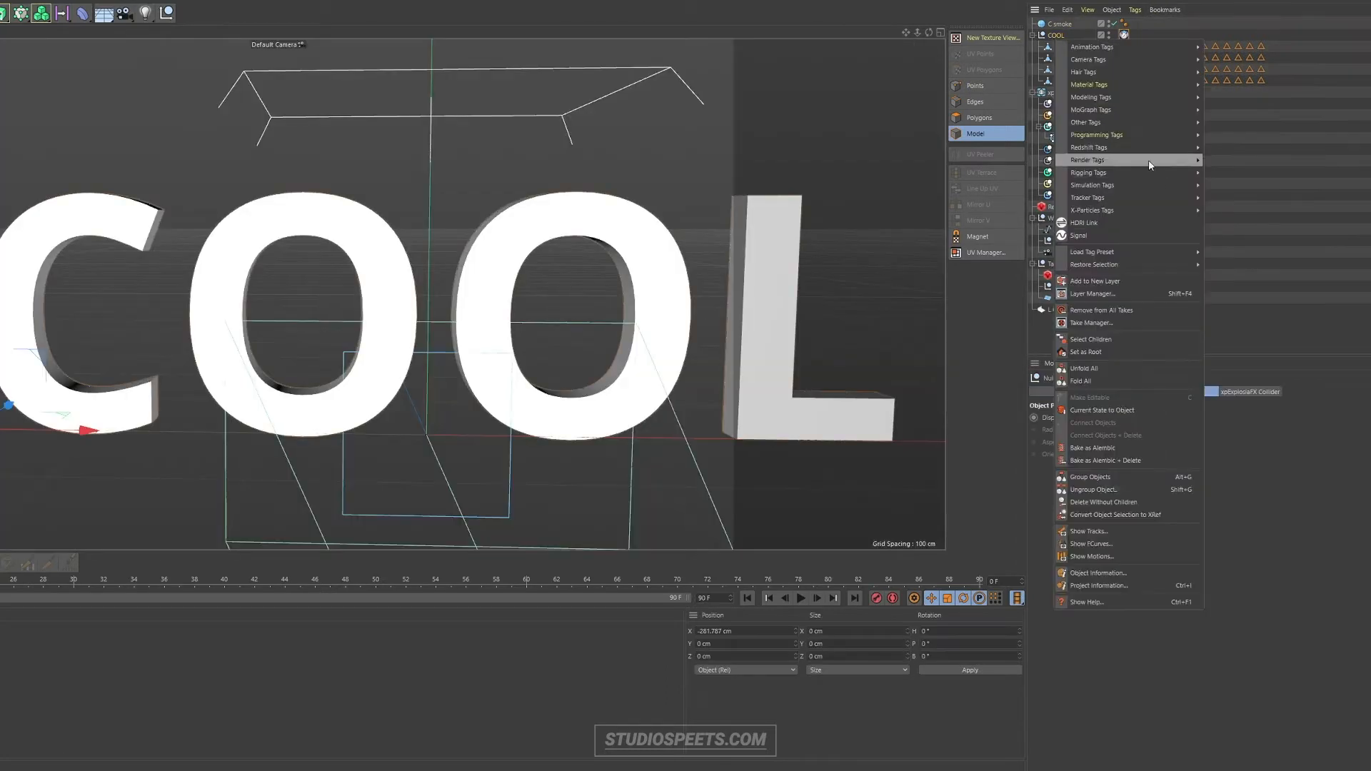
mouse_move(1131, 135)
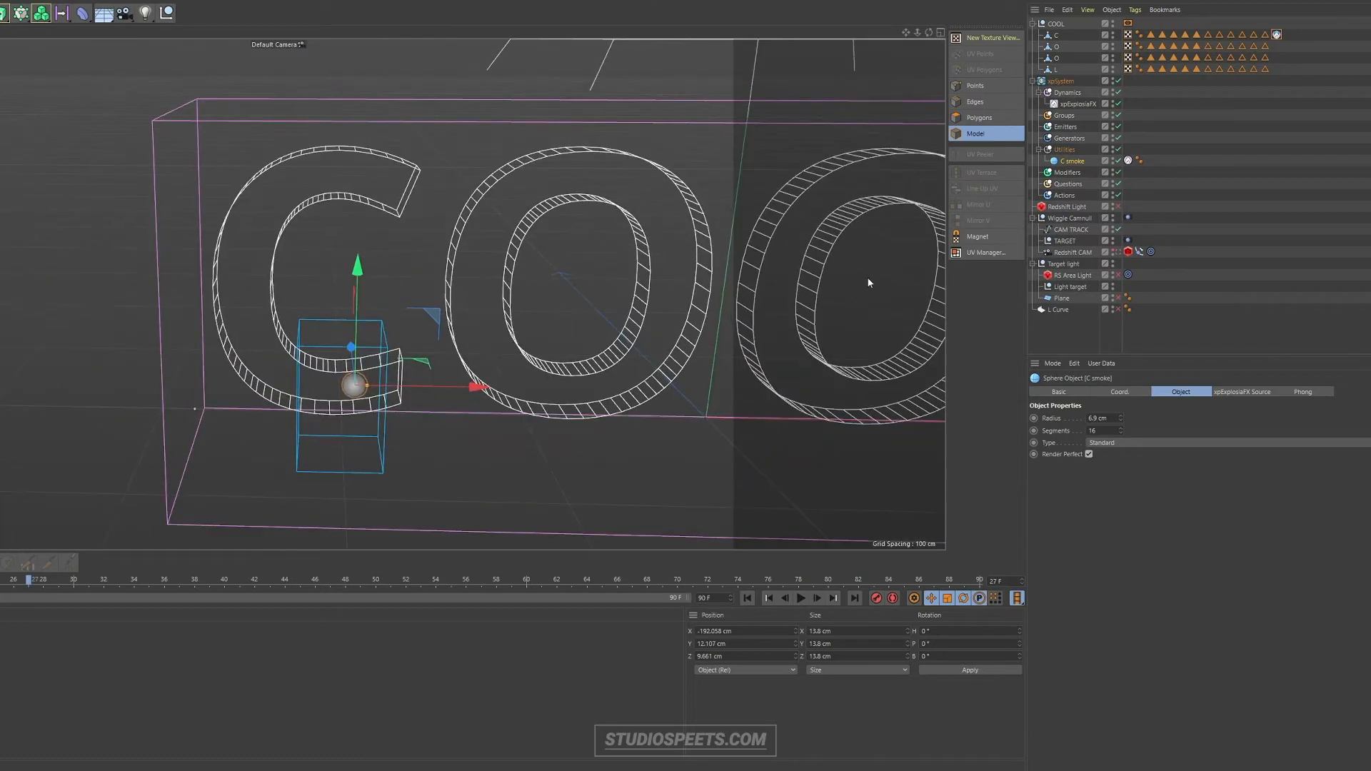
Adjust the xpExplosiaFX display settings and the collider tag priority
click(1076, 103)
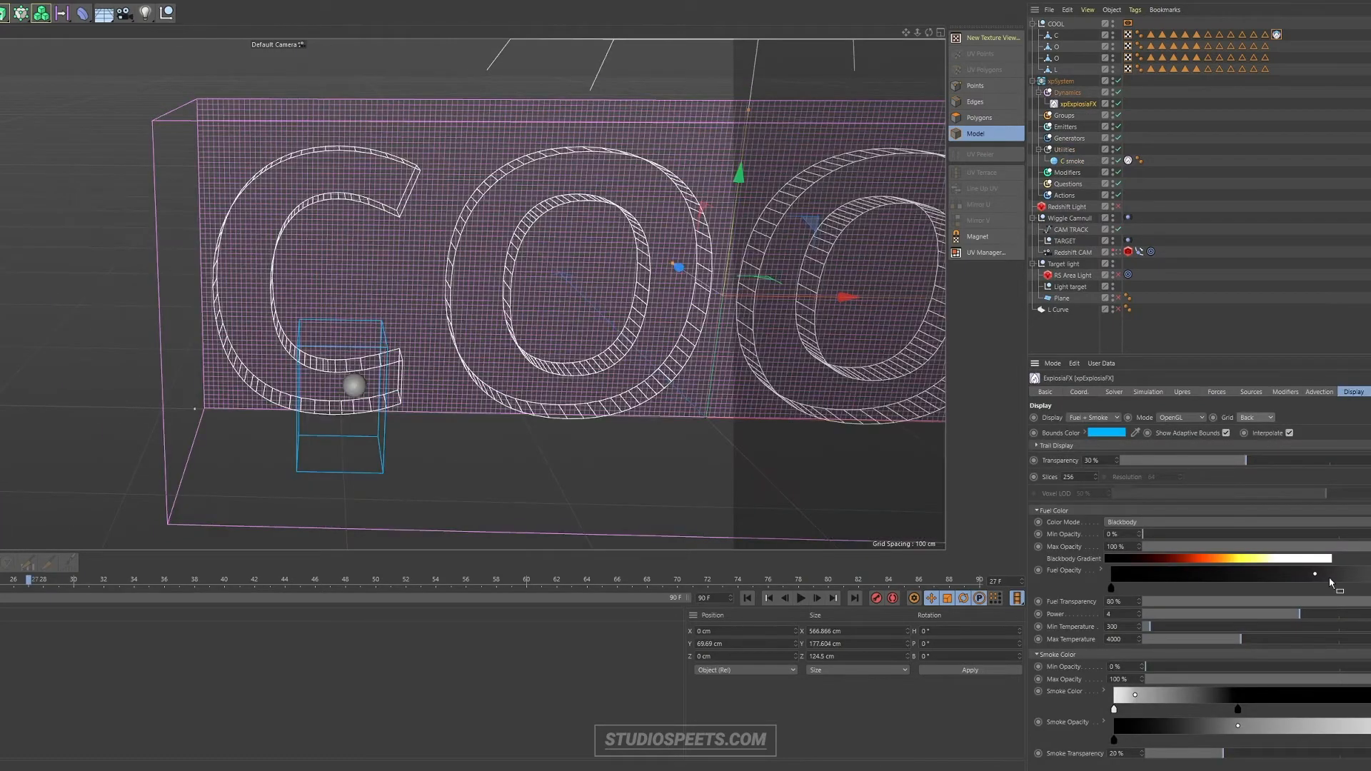
click(1250, 391)
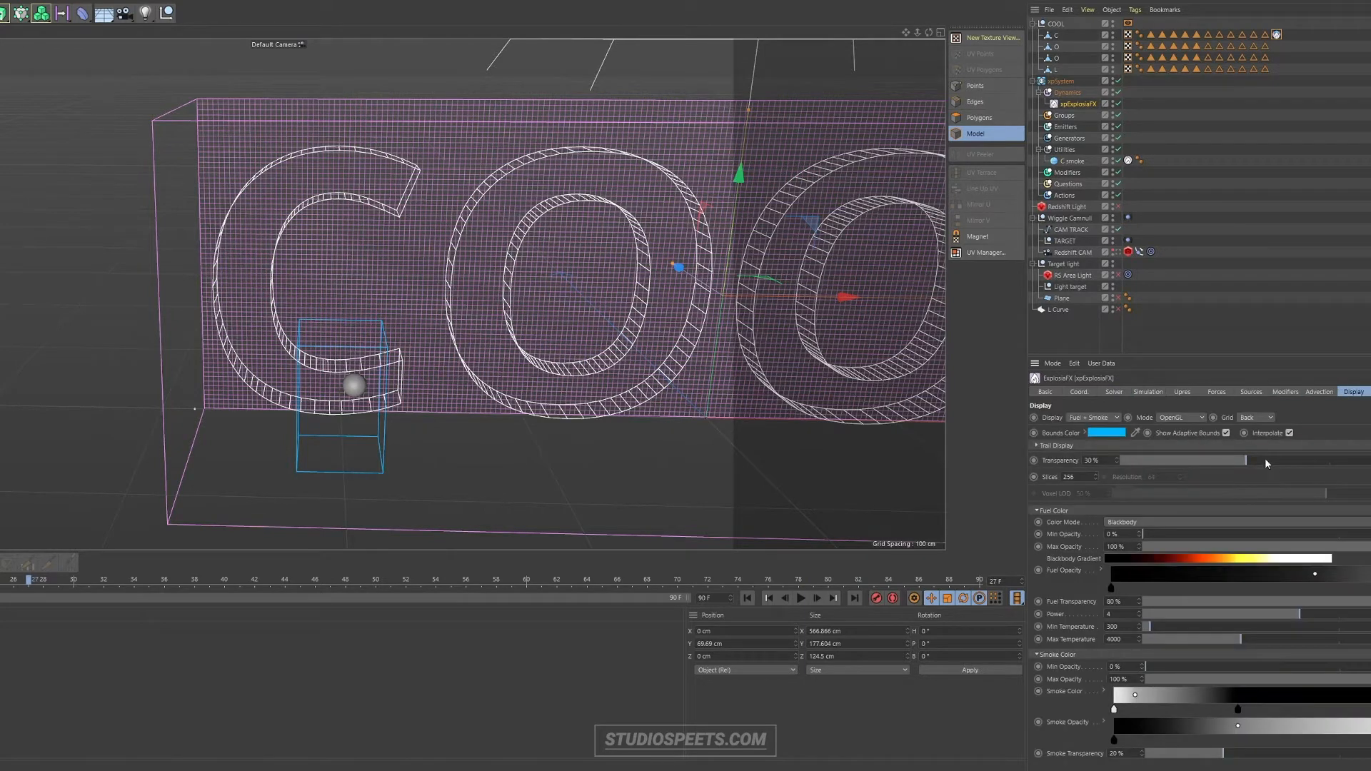
click(1277, 33)
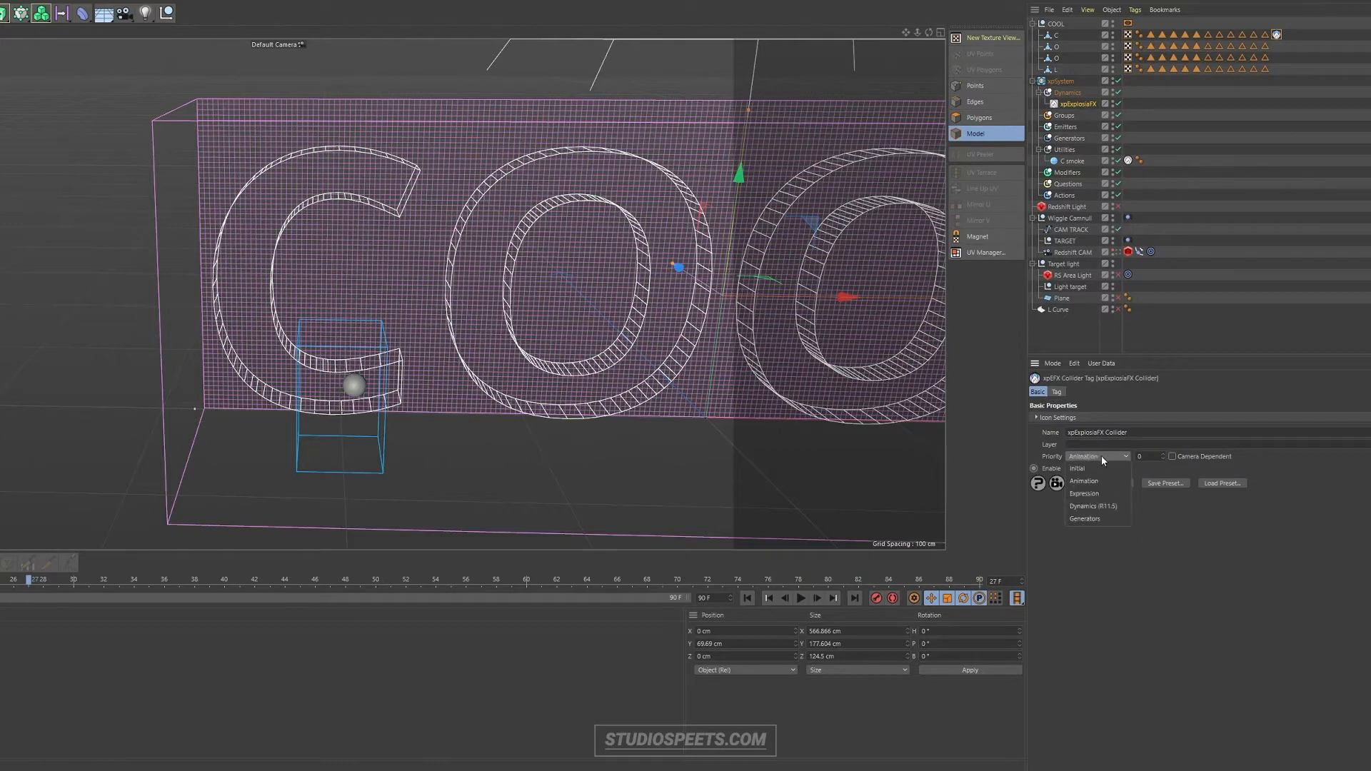
Play the fire simulation, show letters as wireframes, and duplicate smoke spheres for O and L
click(1084, 493)
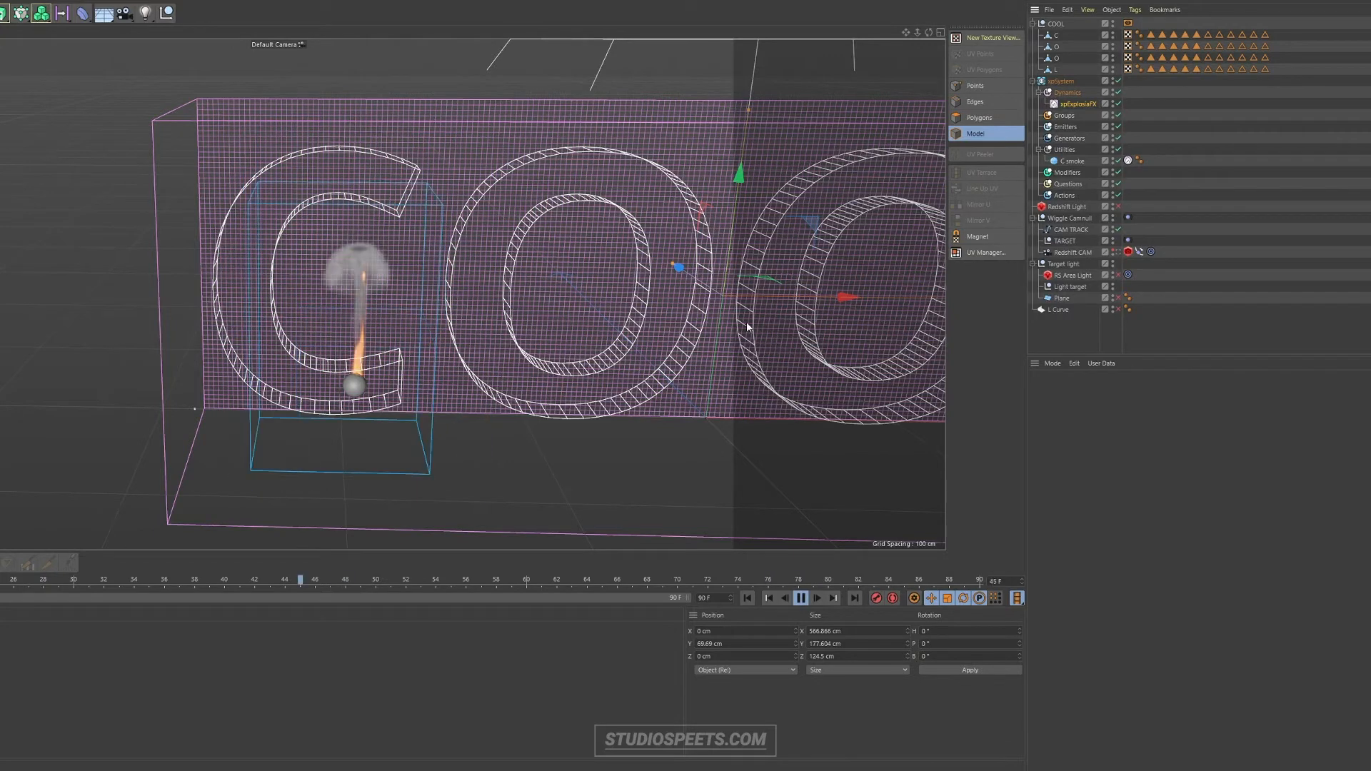
click(1060, 35)
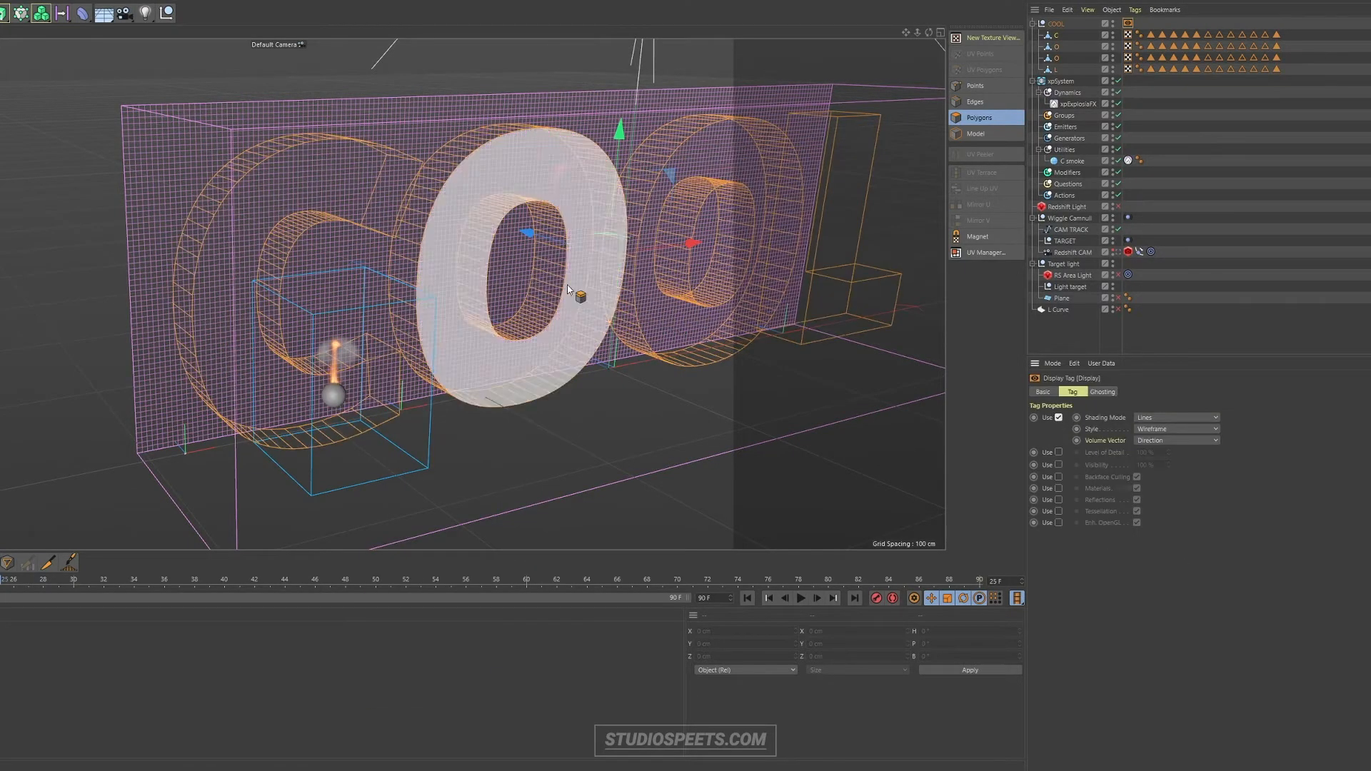
click(859, 579)
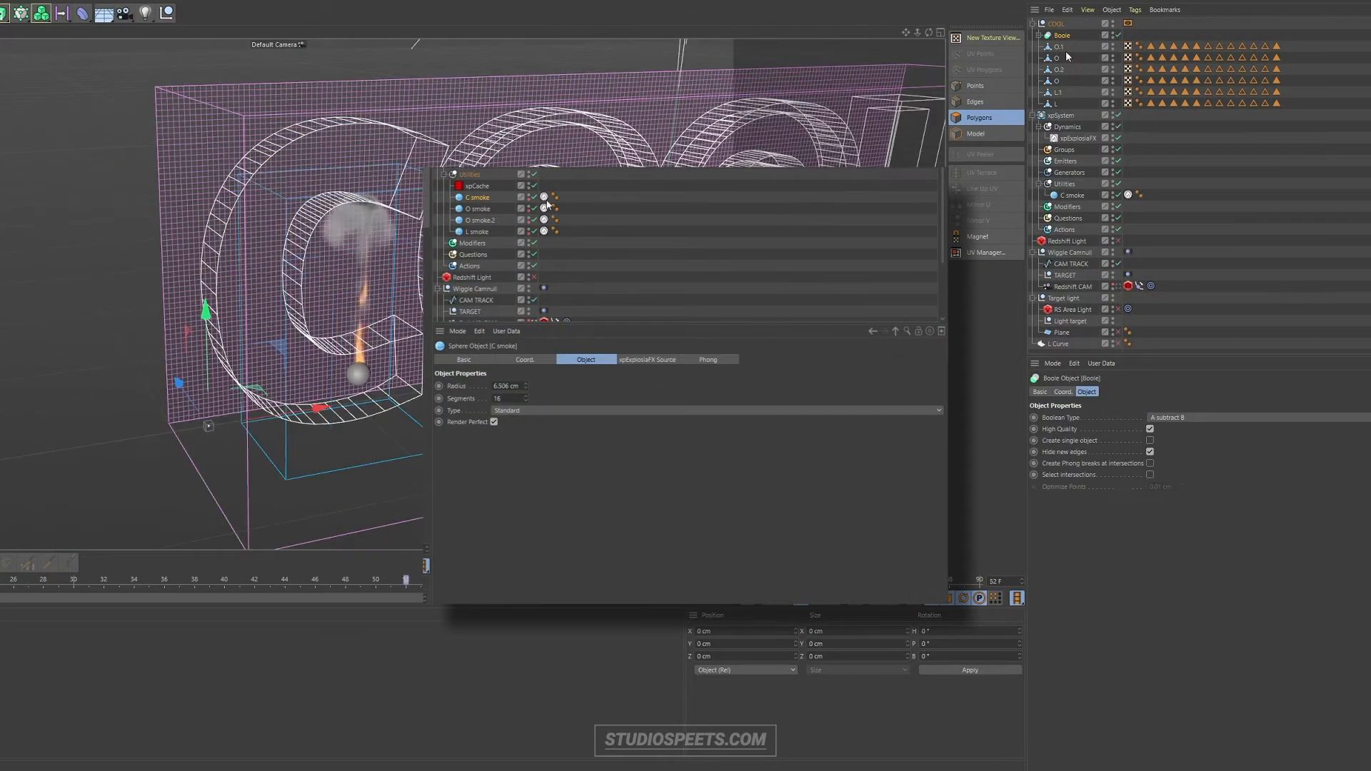
Set the explosiaFX Source tag values and add a Source tag to the letter
click(1166, 417)
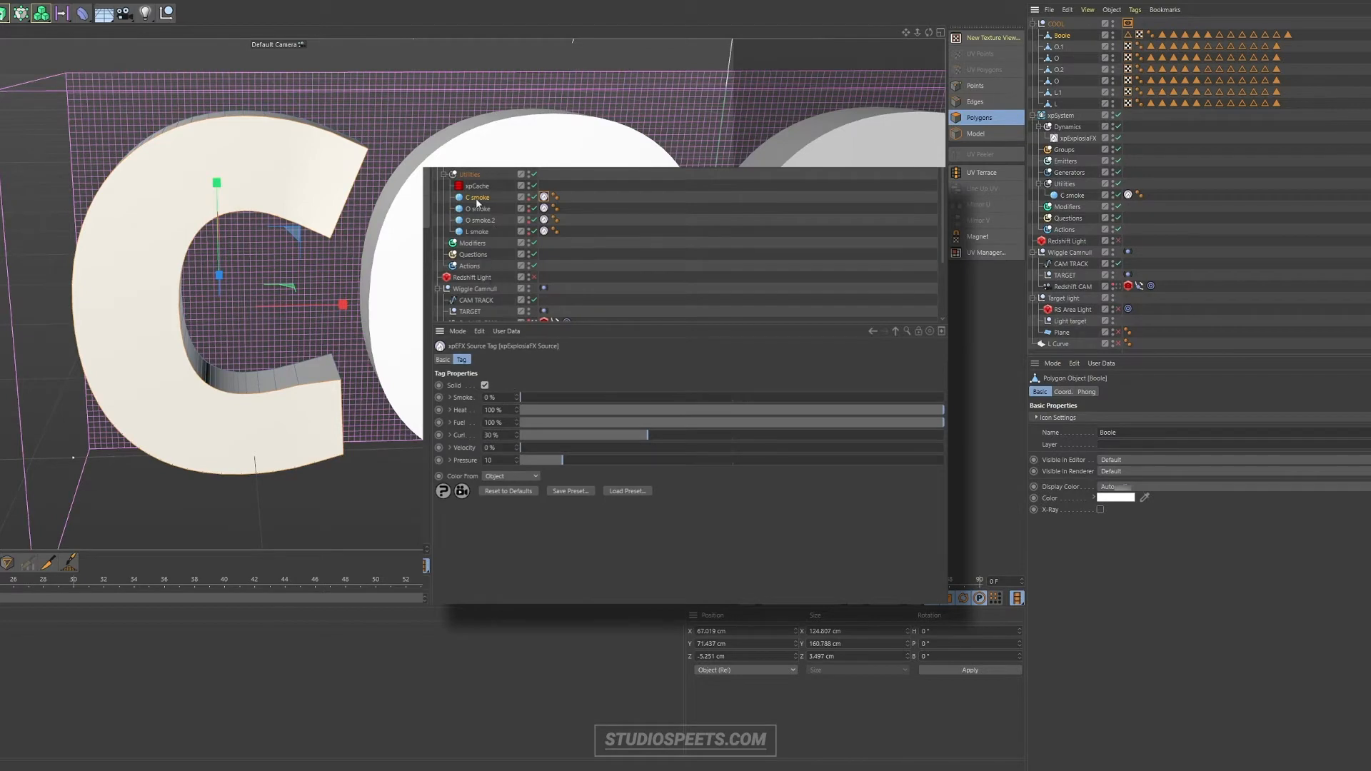
right_click(477, 197)
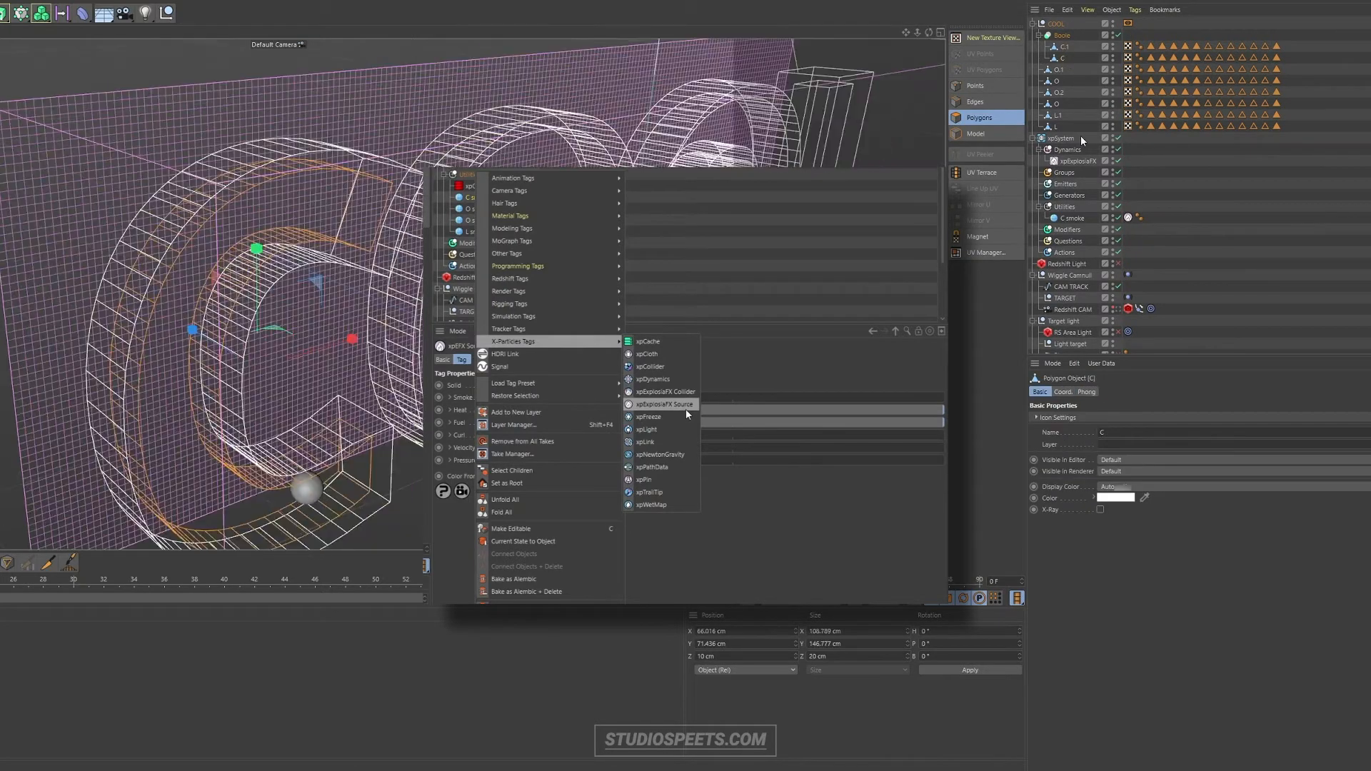
click(1068, 69)
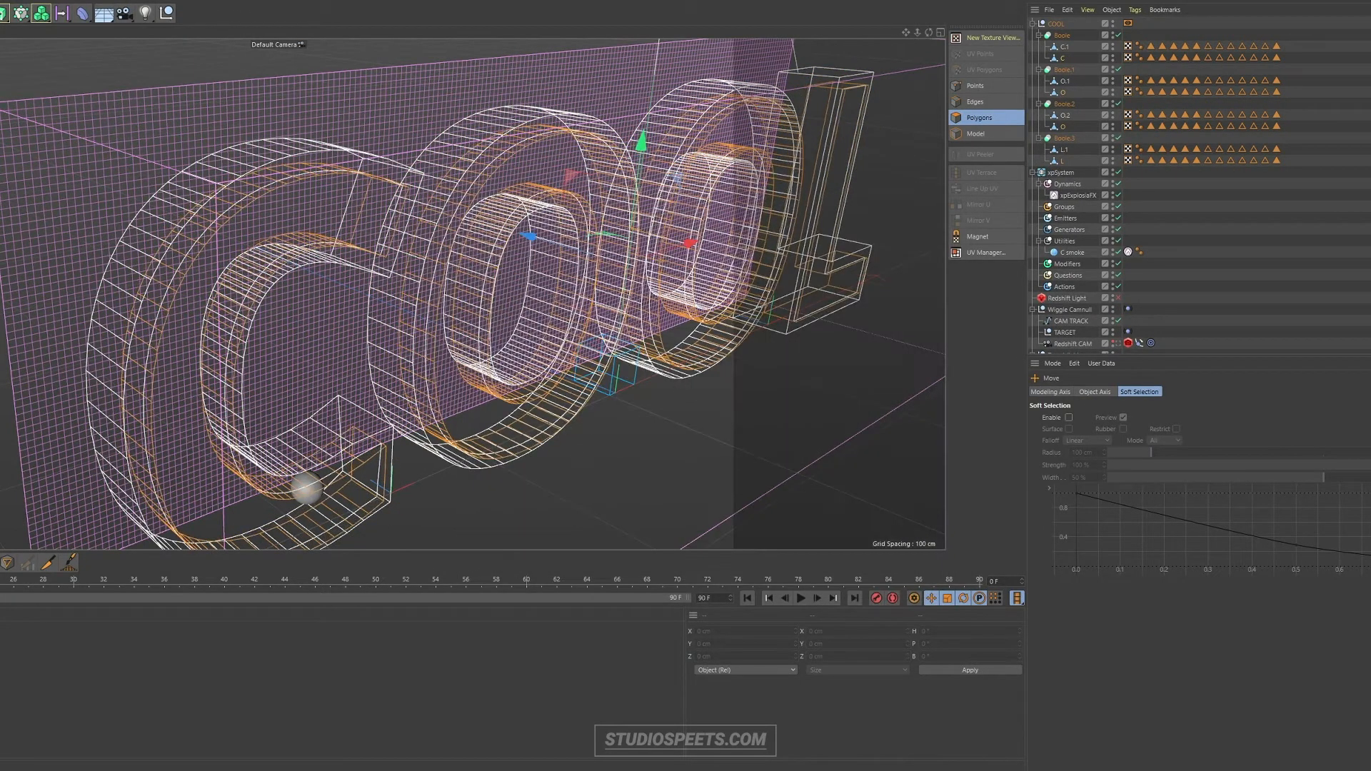
Set xpExplosiaFX as the Dynamics folder solver and play the smoke plume
click(1079, 195)
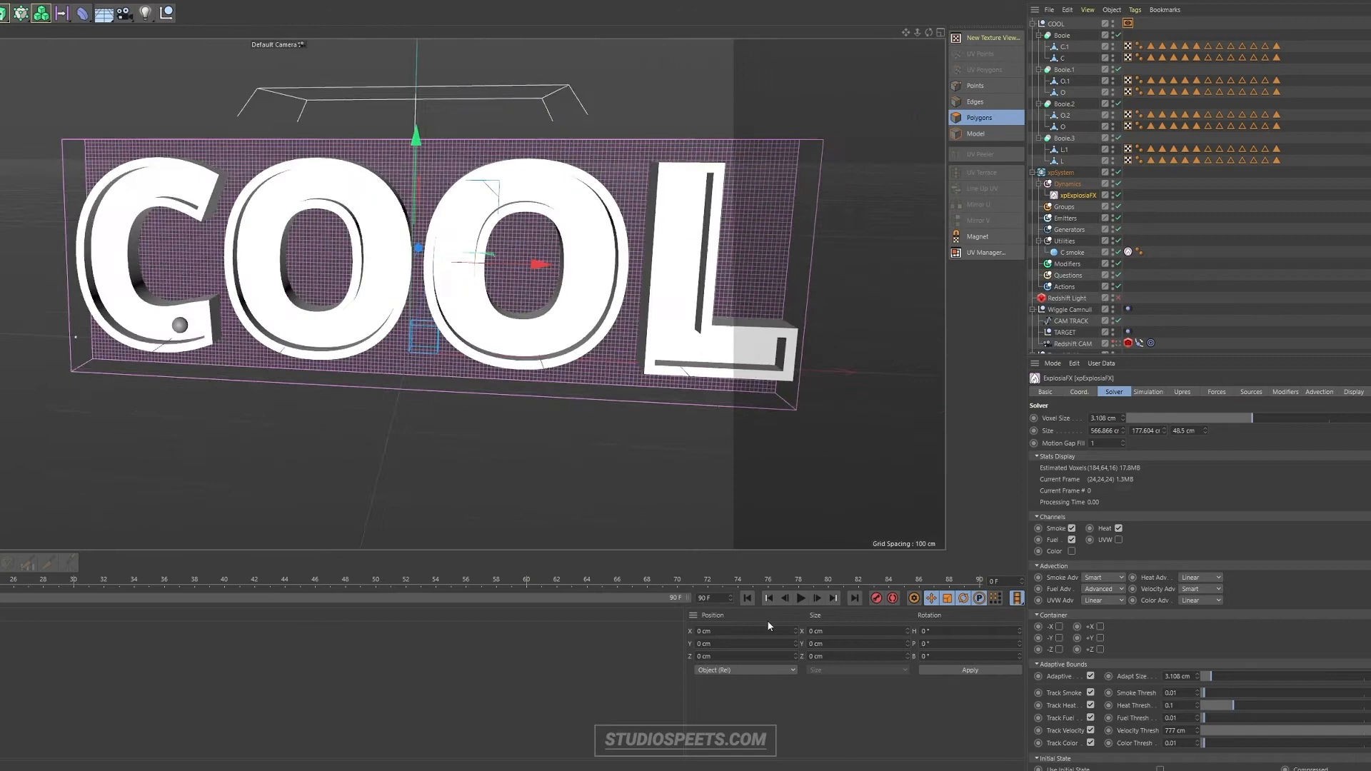
click(800, 598)
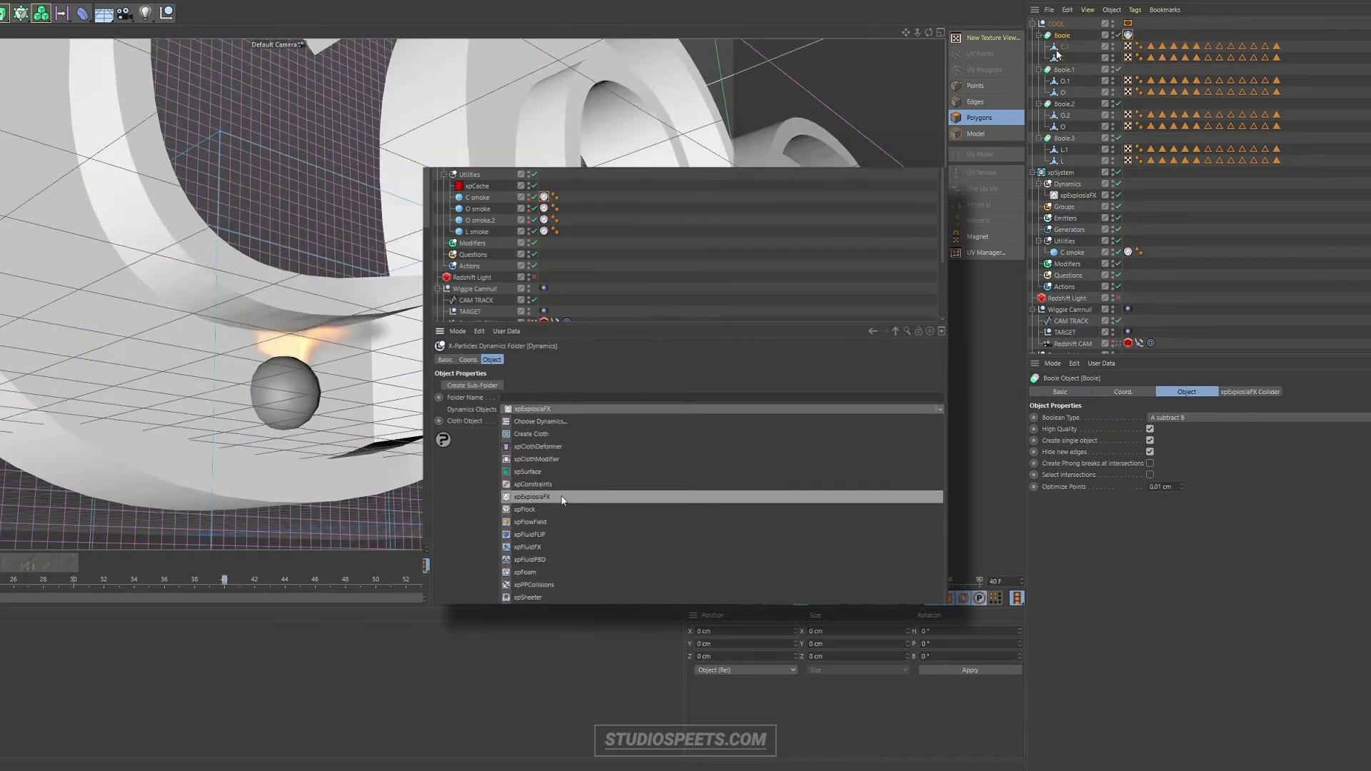
click(1080, 194)
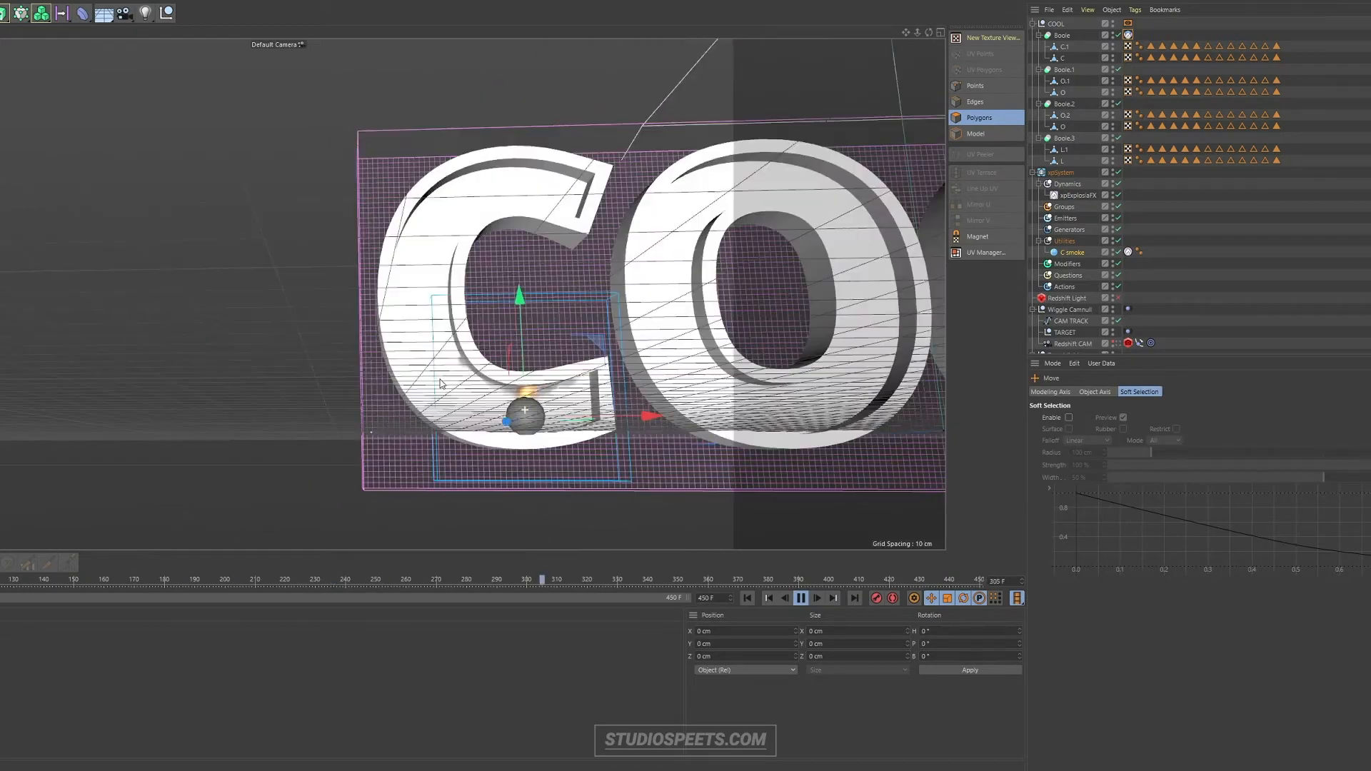
Review the xpExplosiaFX Solver, Simulation and Sources settings
click(1078, 194)
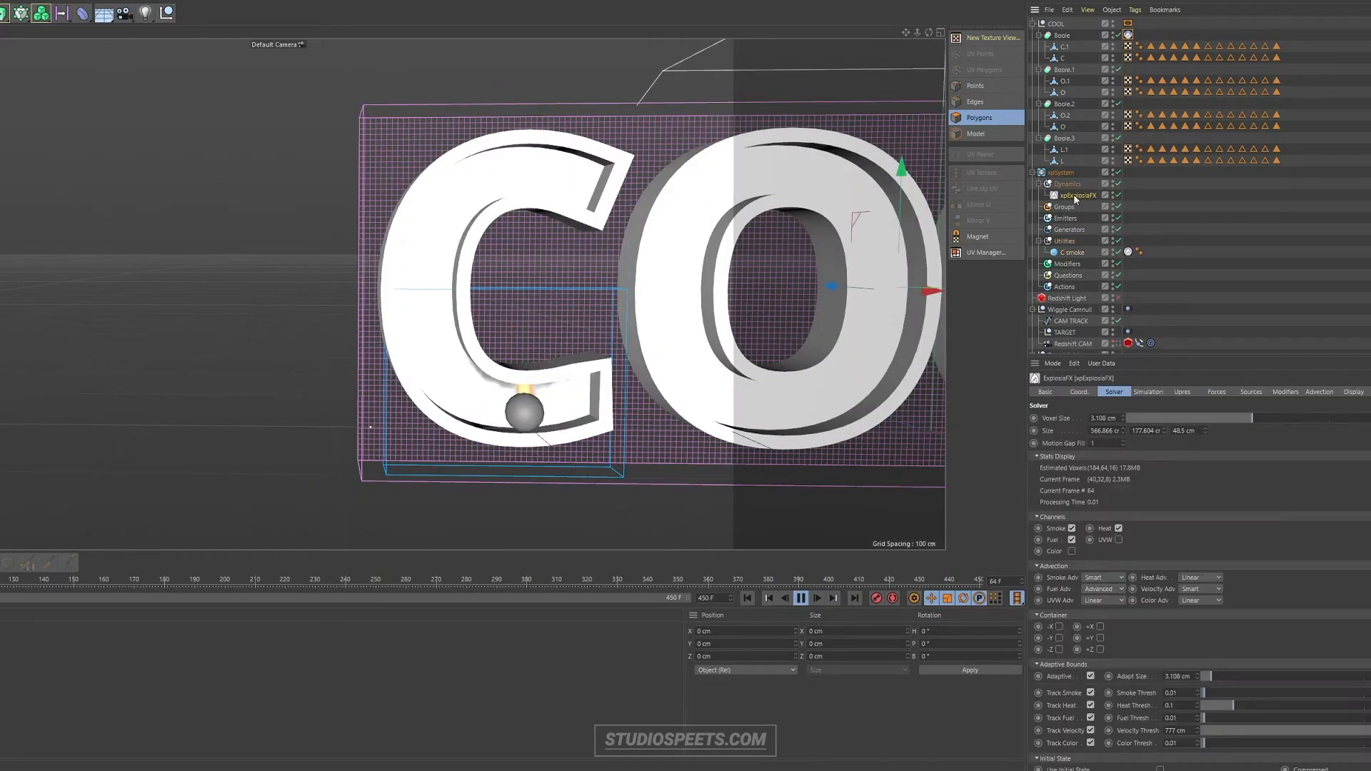
click(1148, 391)
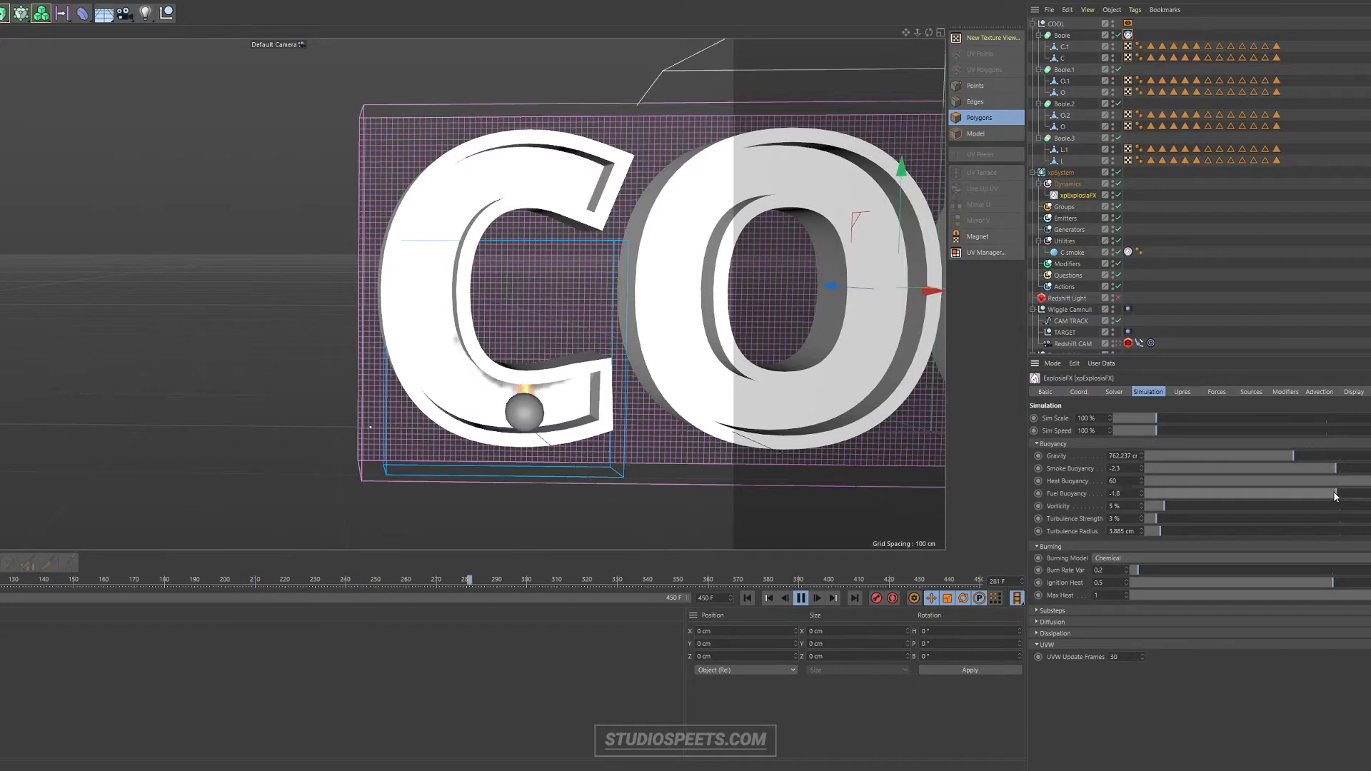
click(1250, 391)
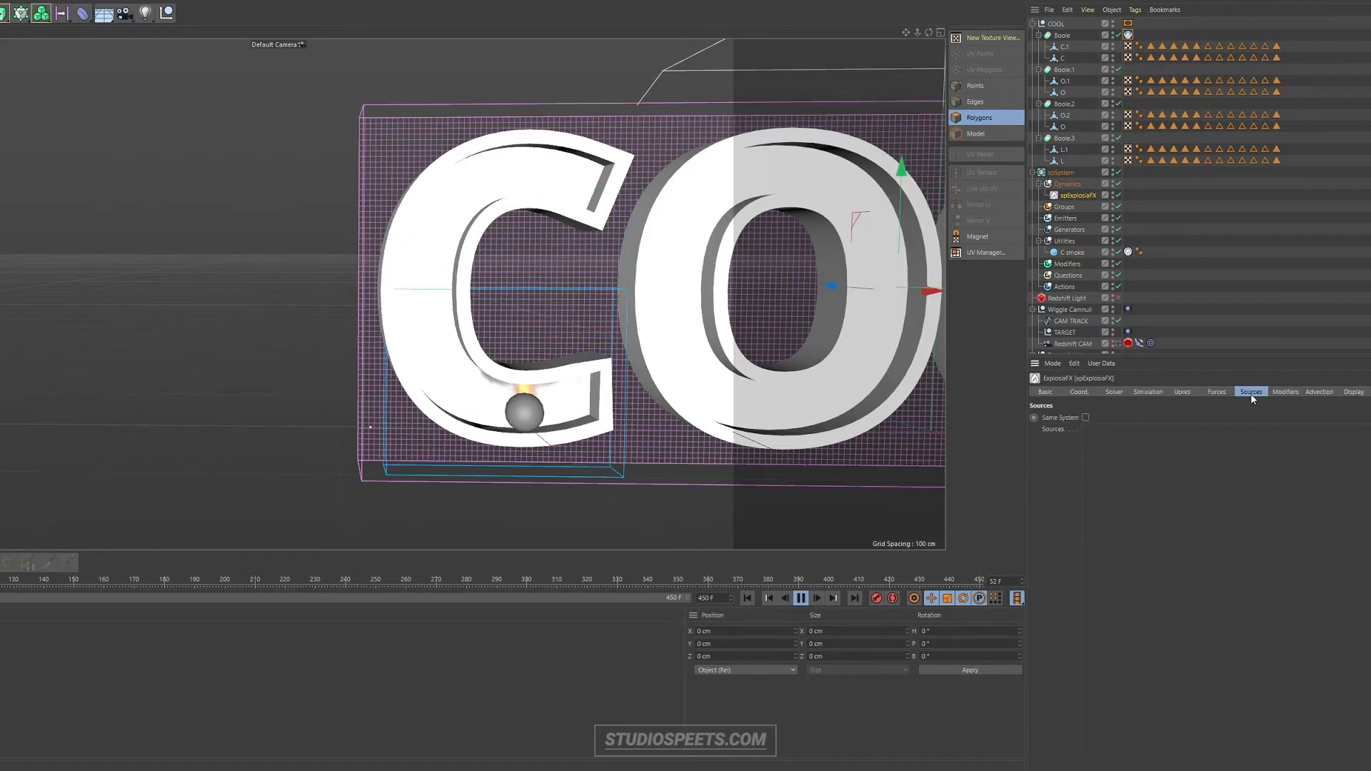
click(1147, 392)
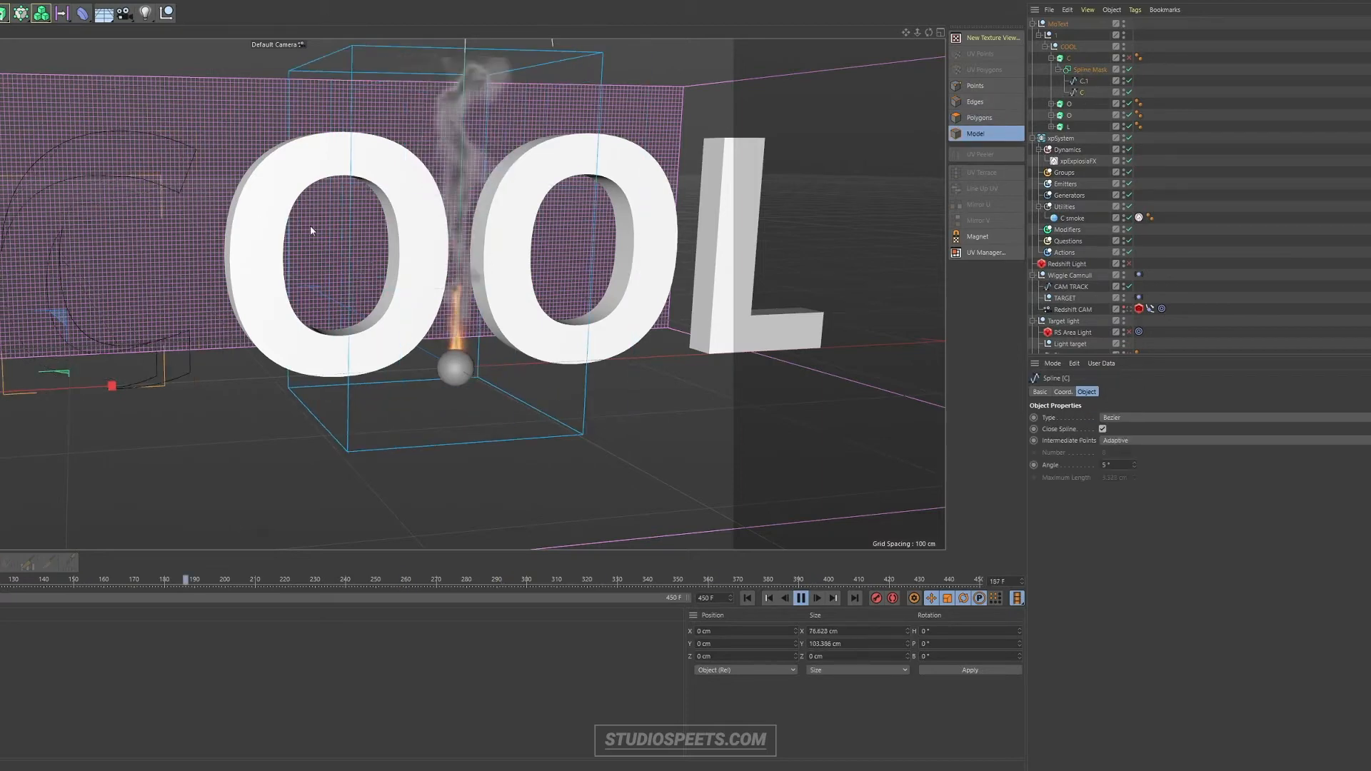
Give each letter under the MoText COOL xpExplosiaFX Collider and Source tags
click(1088, 70)
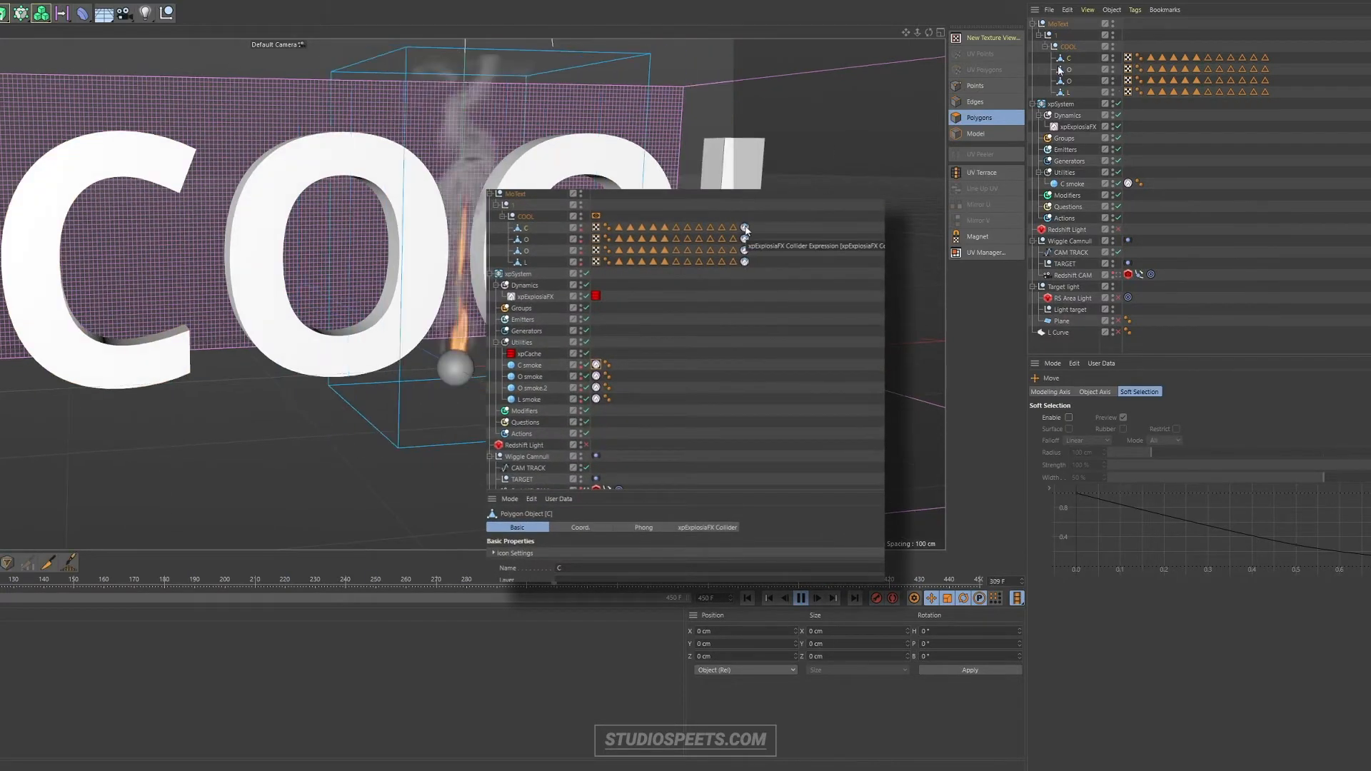
Place C, O, O.2 and L smoke spheres inside their letters and play through the Redshift CAM
right_click(526, 227)
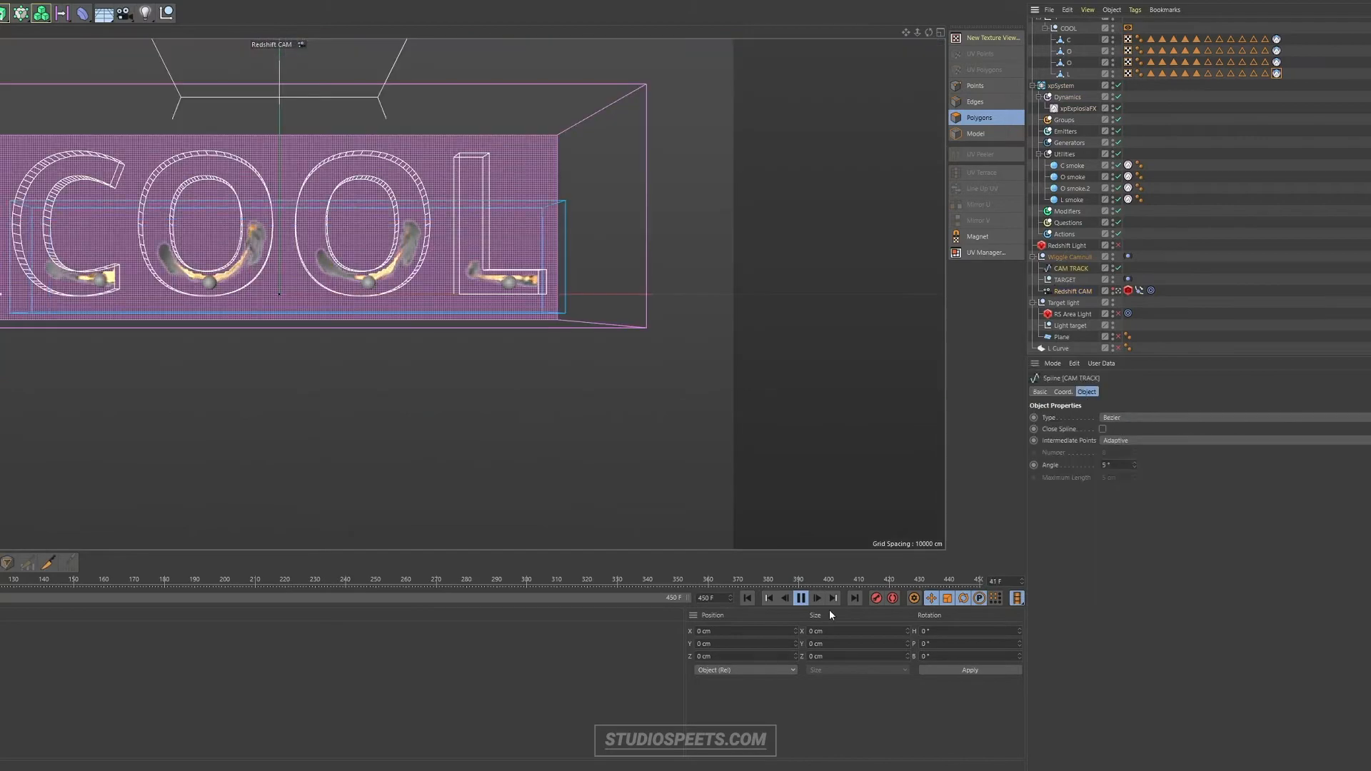
Set xpExplosiaFX voxel size to 2 cm, raise Sim Speed to 185.1%, and play
click(1062, 391)
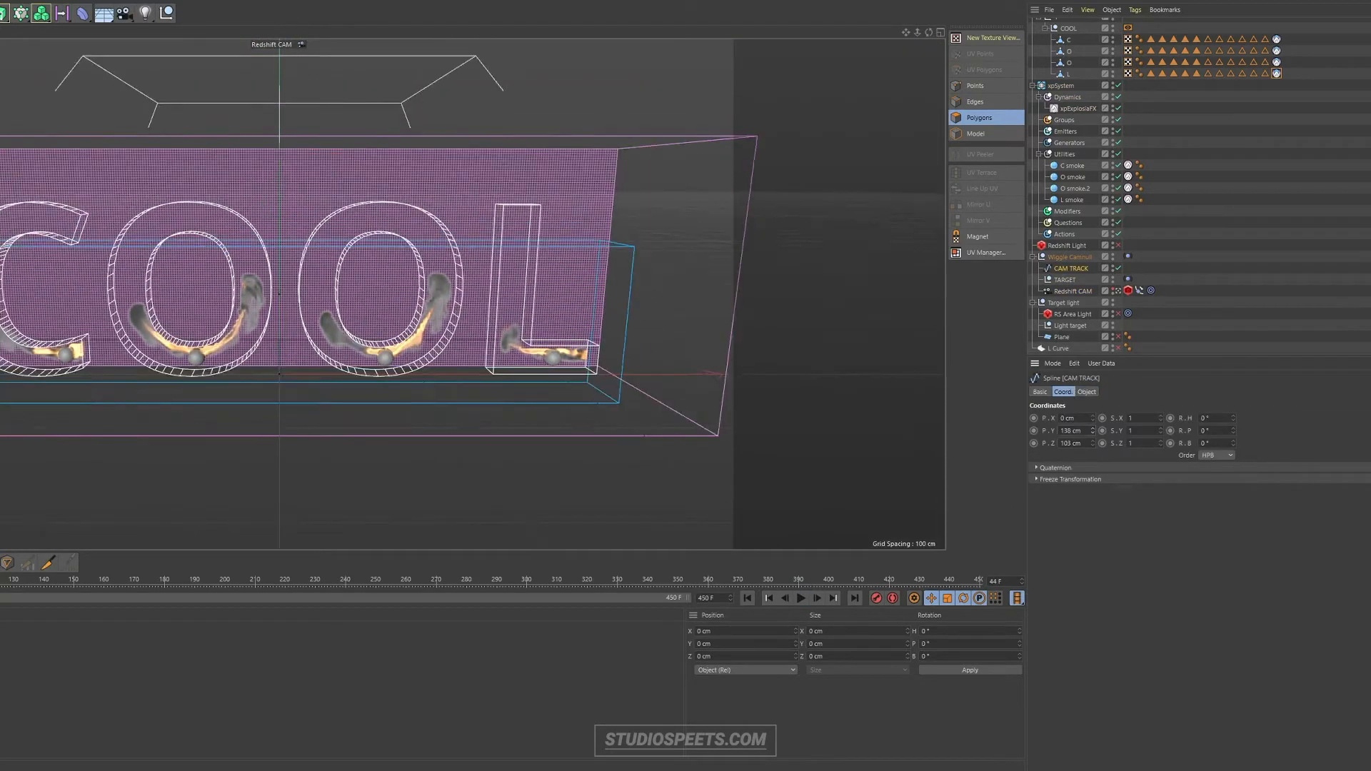
click(800, 598)
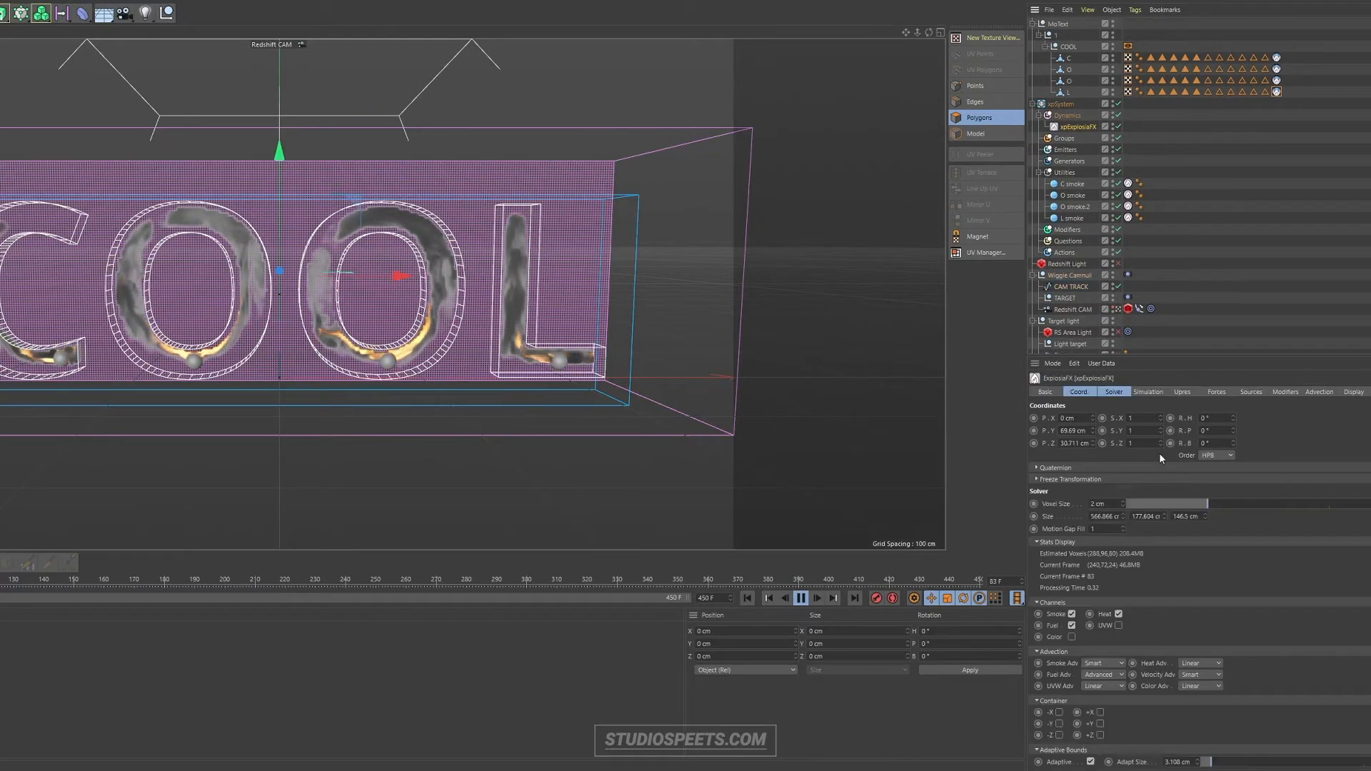
click(1147, 391)
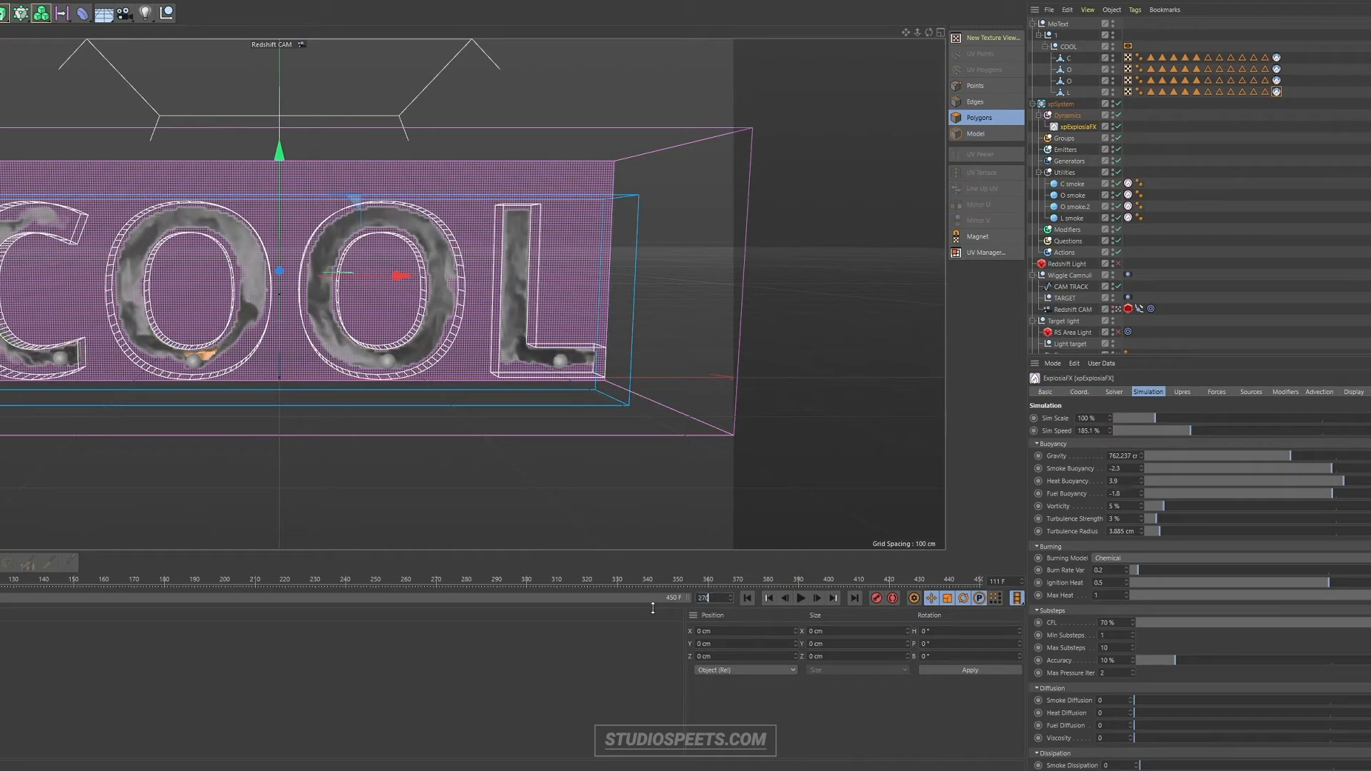
click(800, 598)
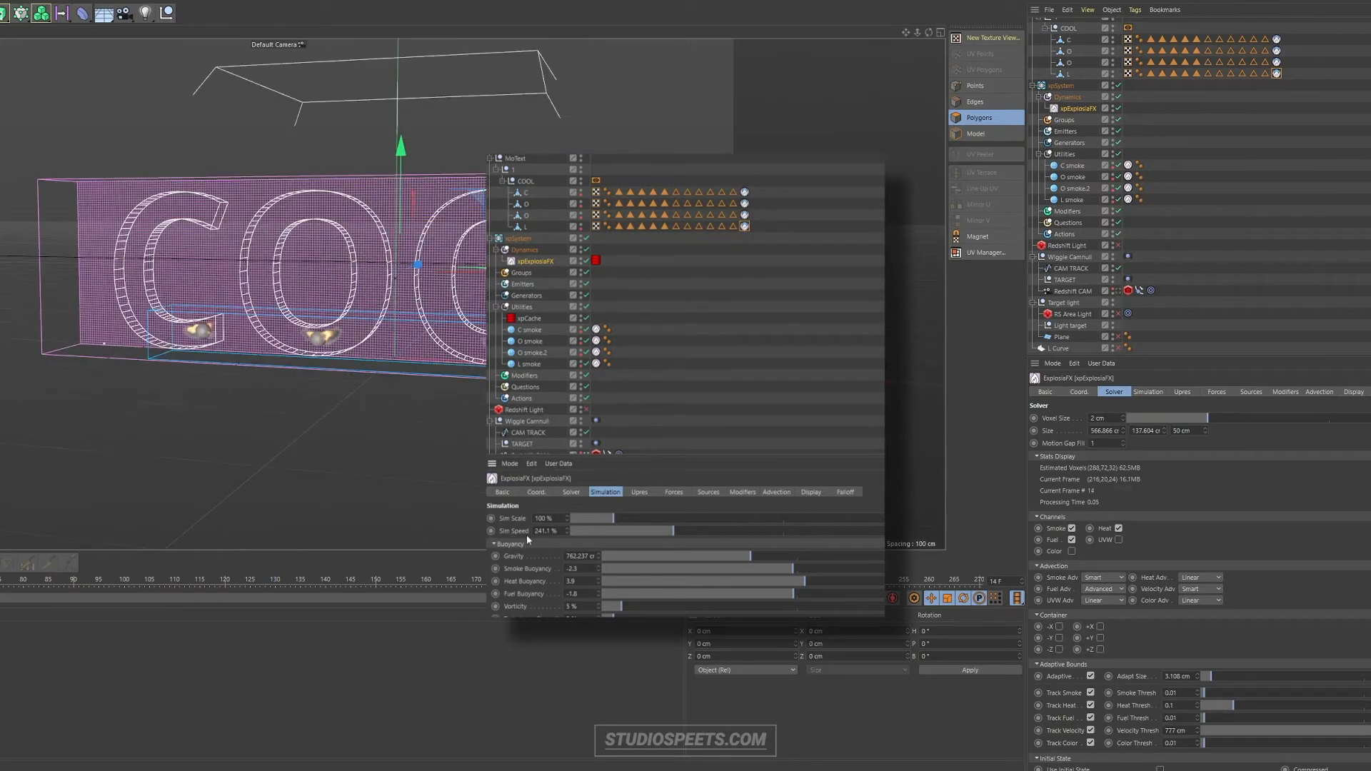
Add xpExplosiaFX to the xpCache Objects list and start building the cache
click(1071, 164)
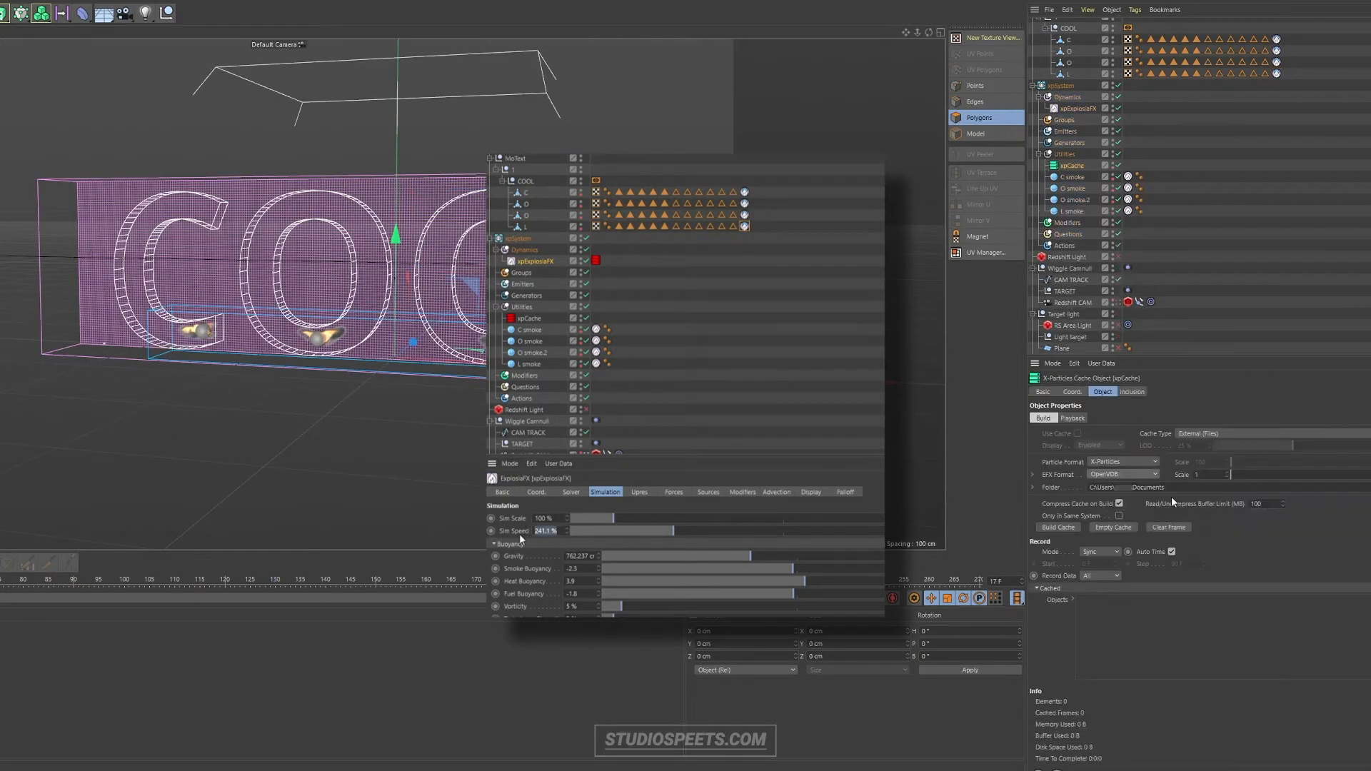
click(1057, 527)
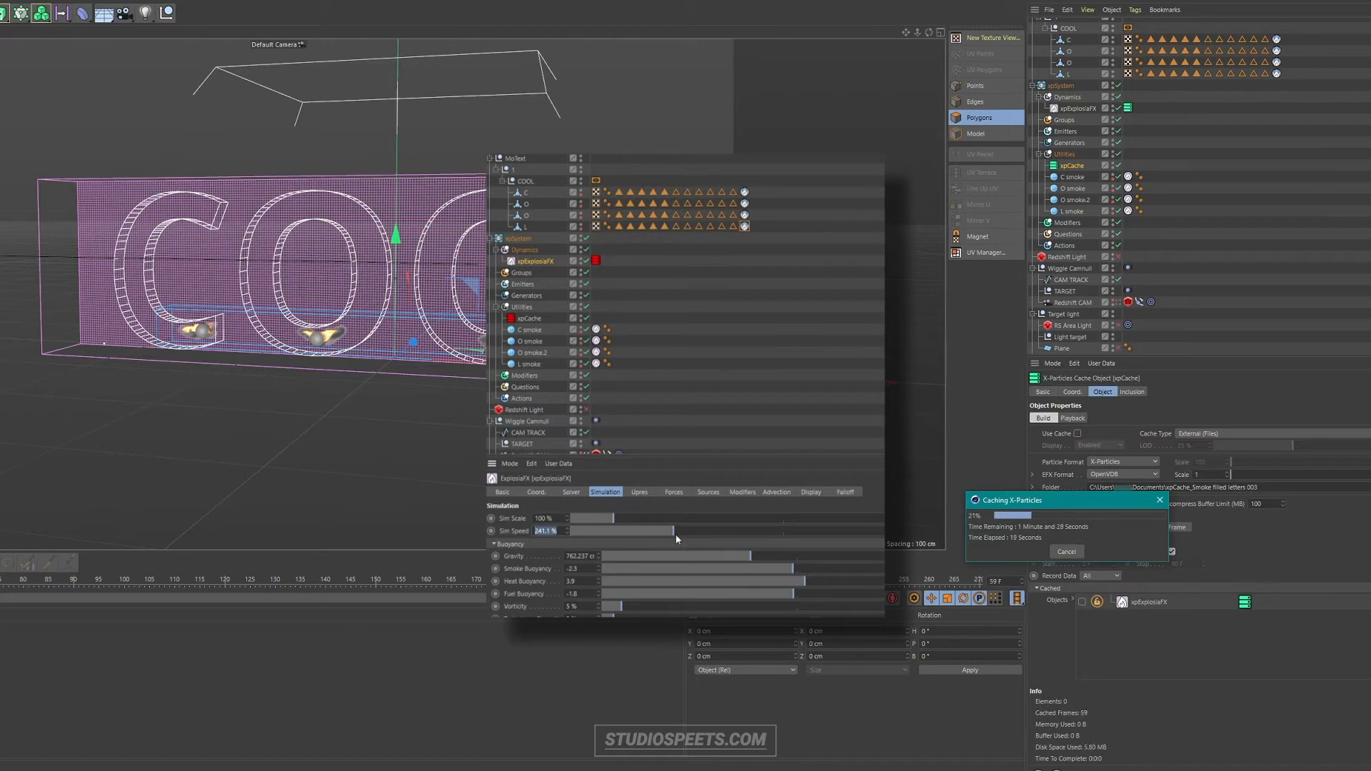
mouse_move(696, 506)
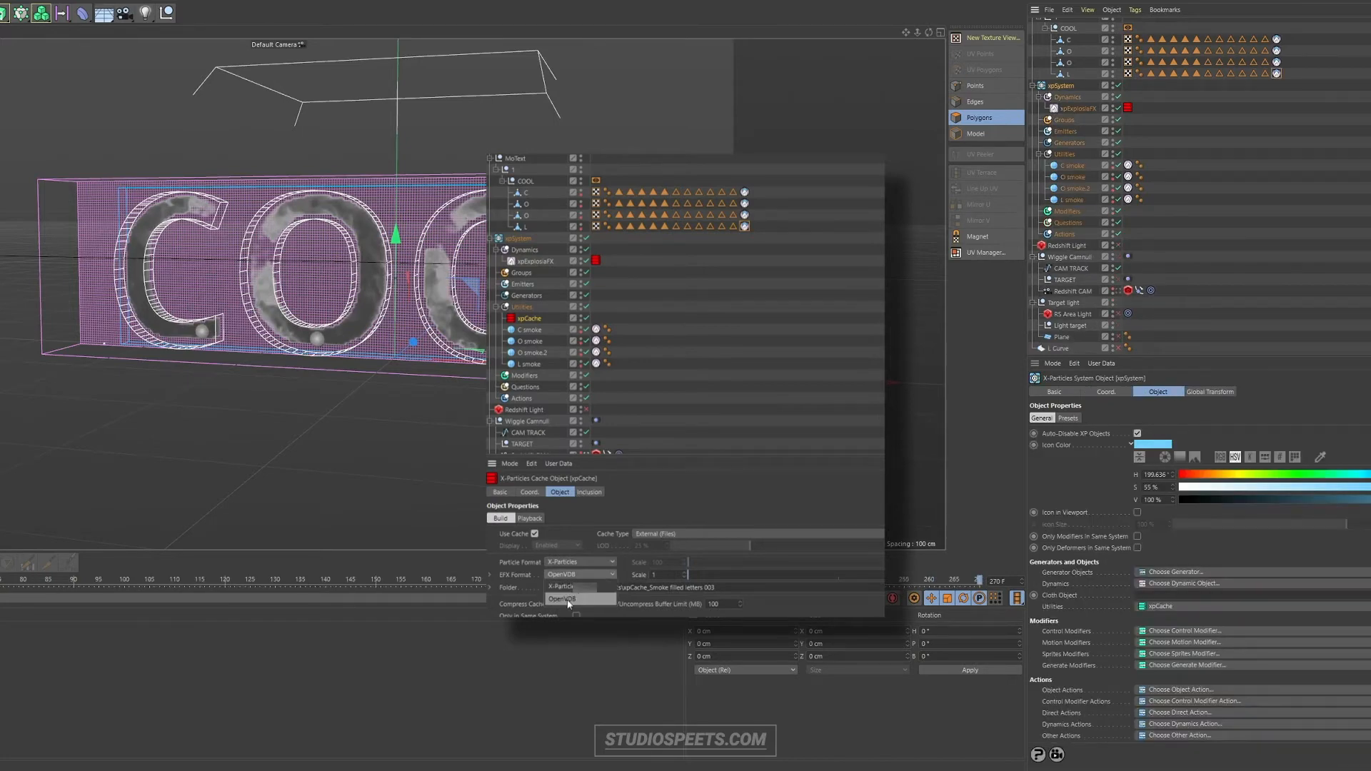
Switch the xpCache VFX format to OpenVDB and rebuild the smoke cache
click(1080, 108)
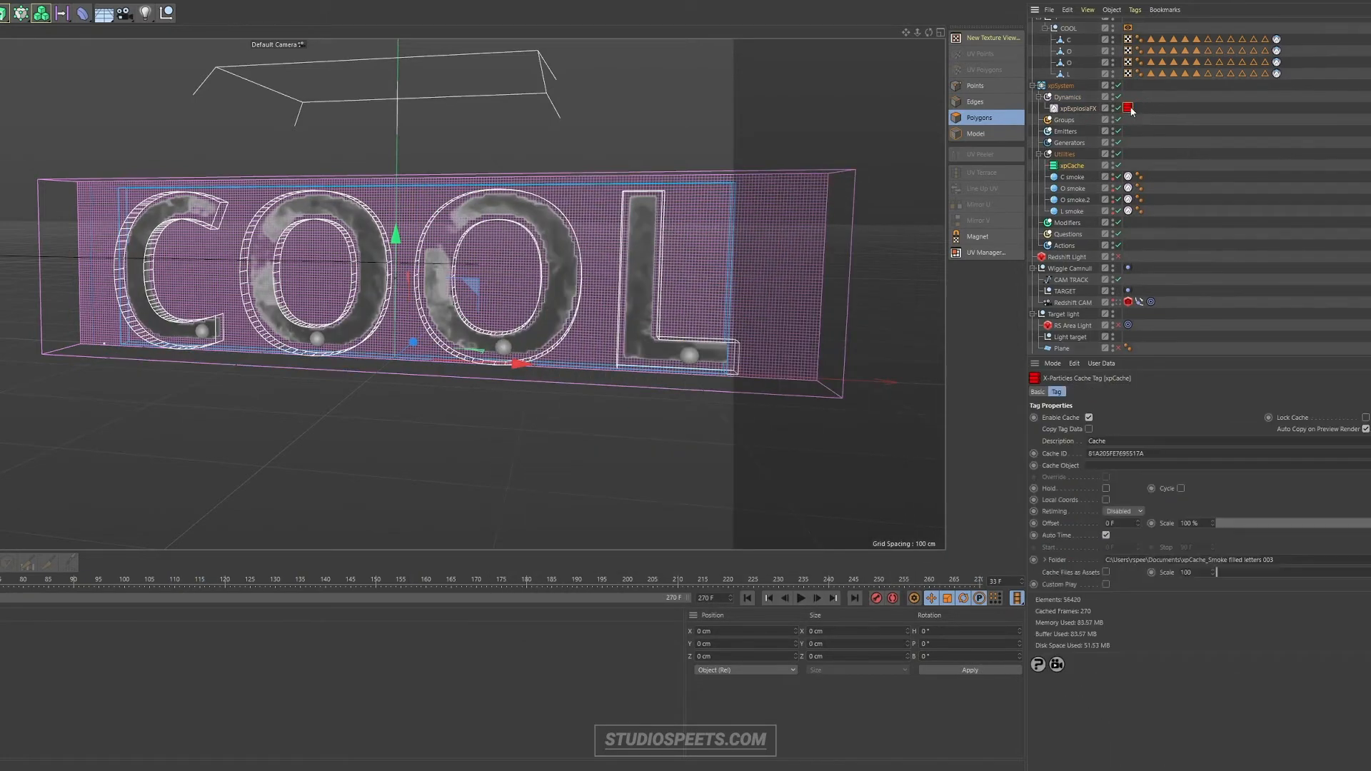
click(1071, 165)
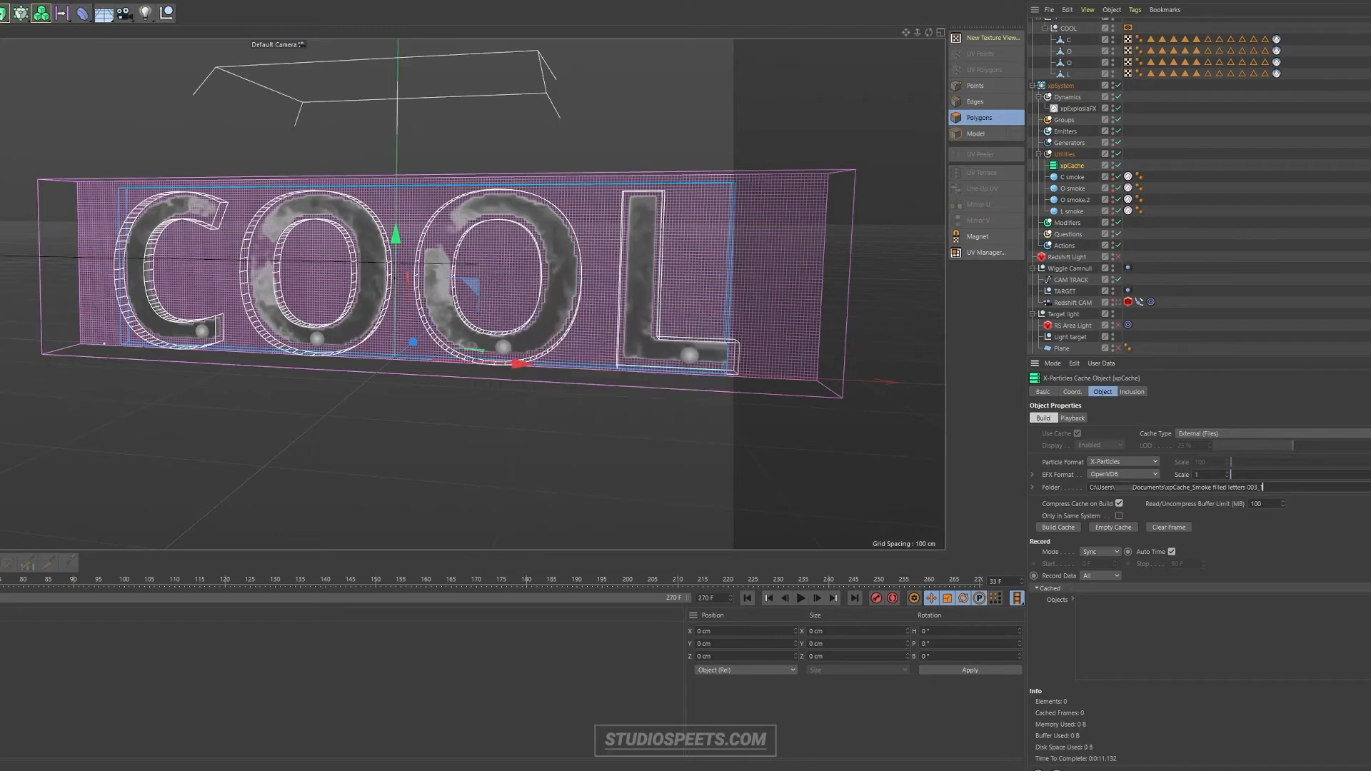
click(1058, 527)
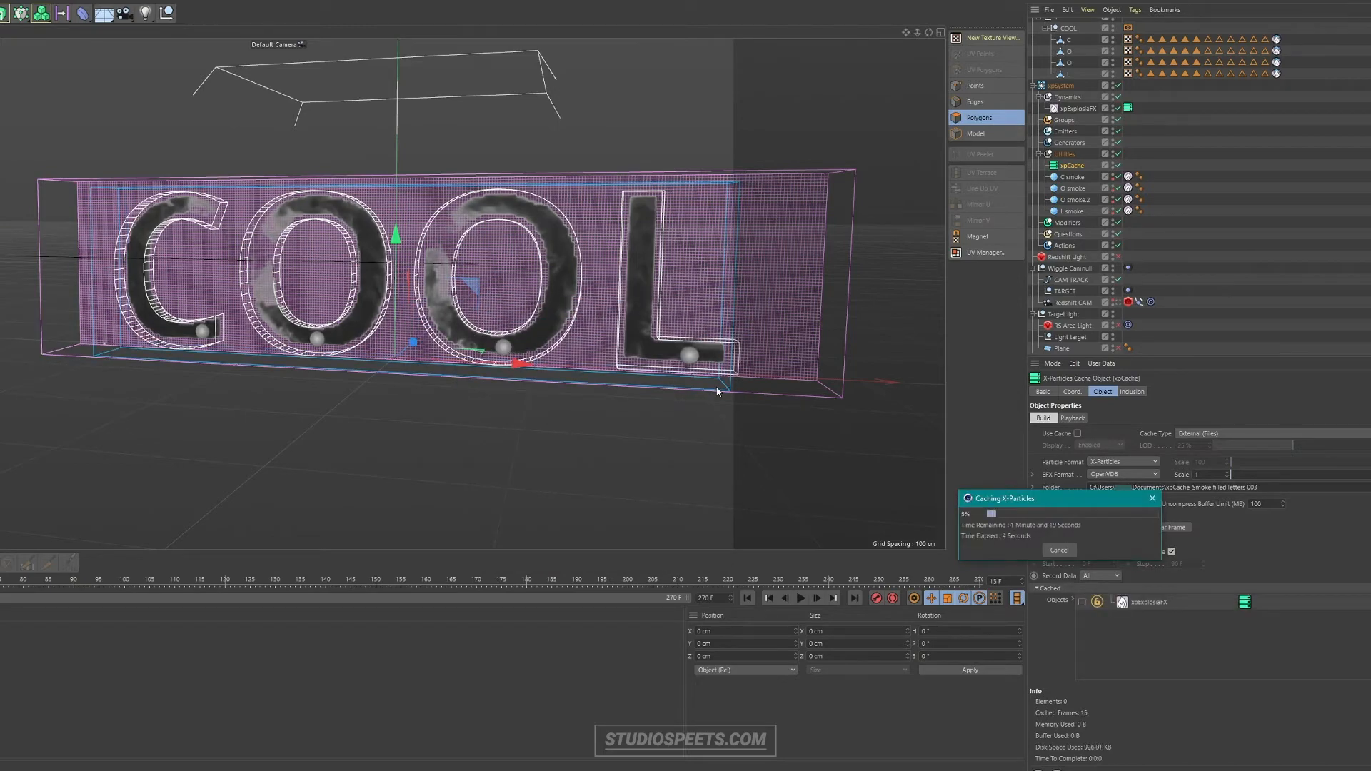
click(633, 286)
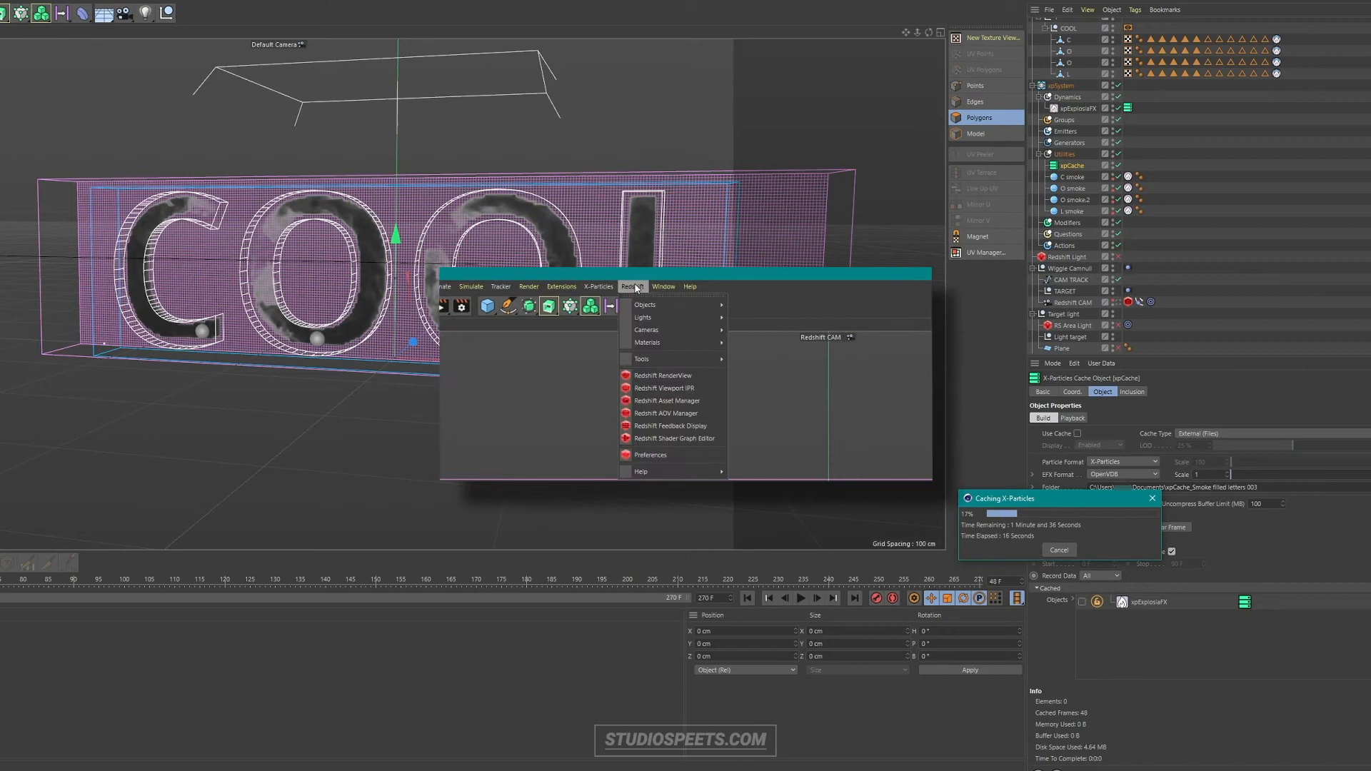
mouse_move(656, 310)
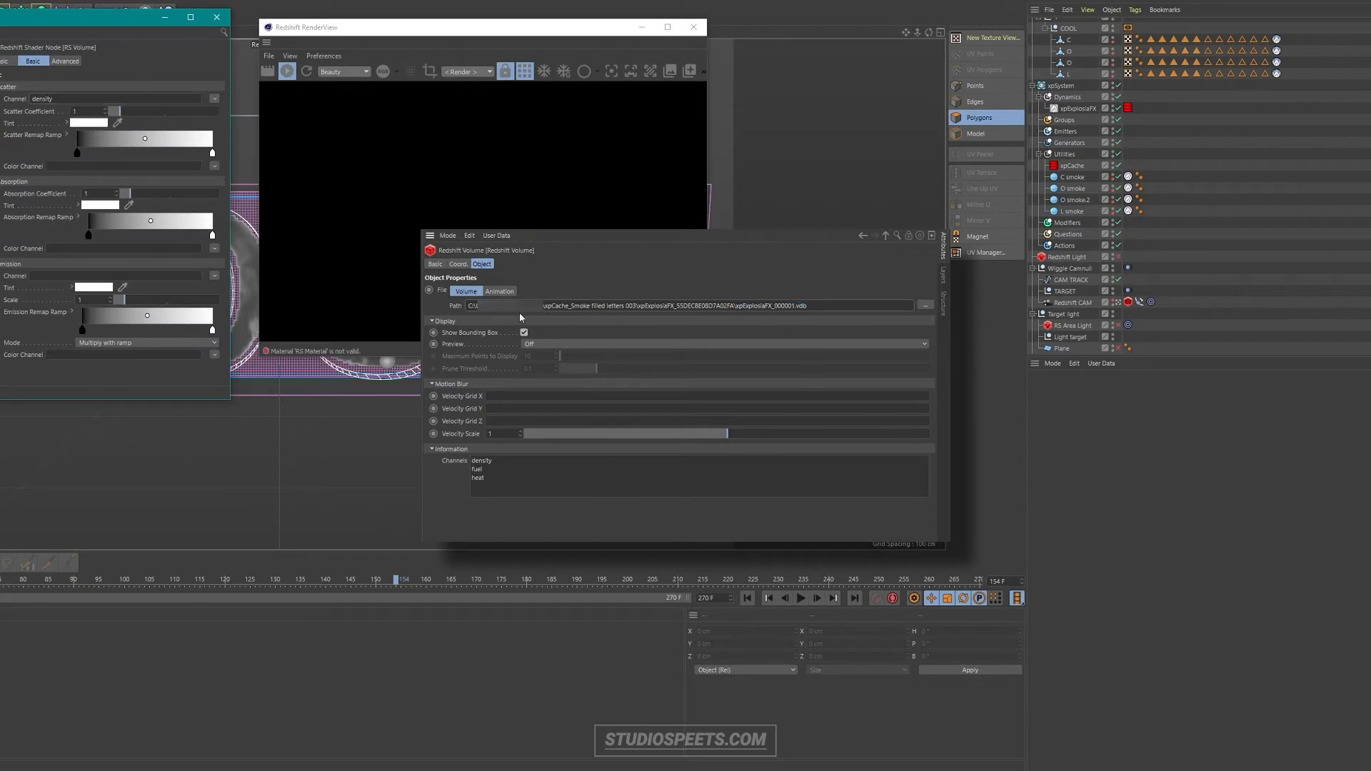
Show the Redshift Volume's Animation settings to detect frames 1–270
click(500, 292)
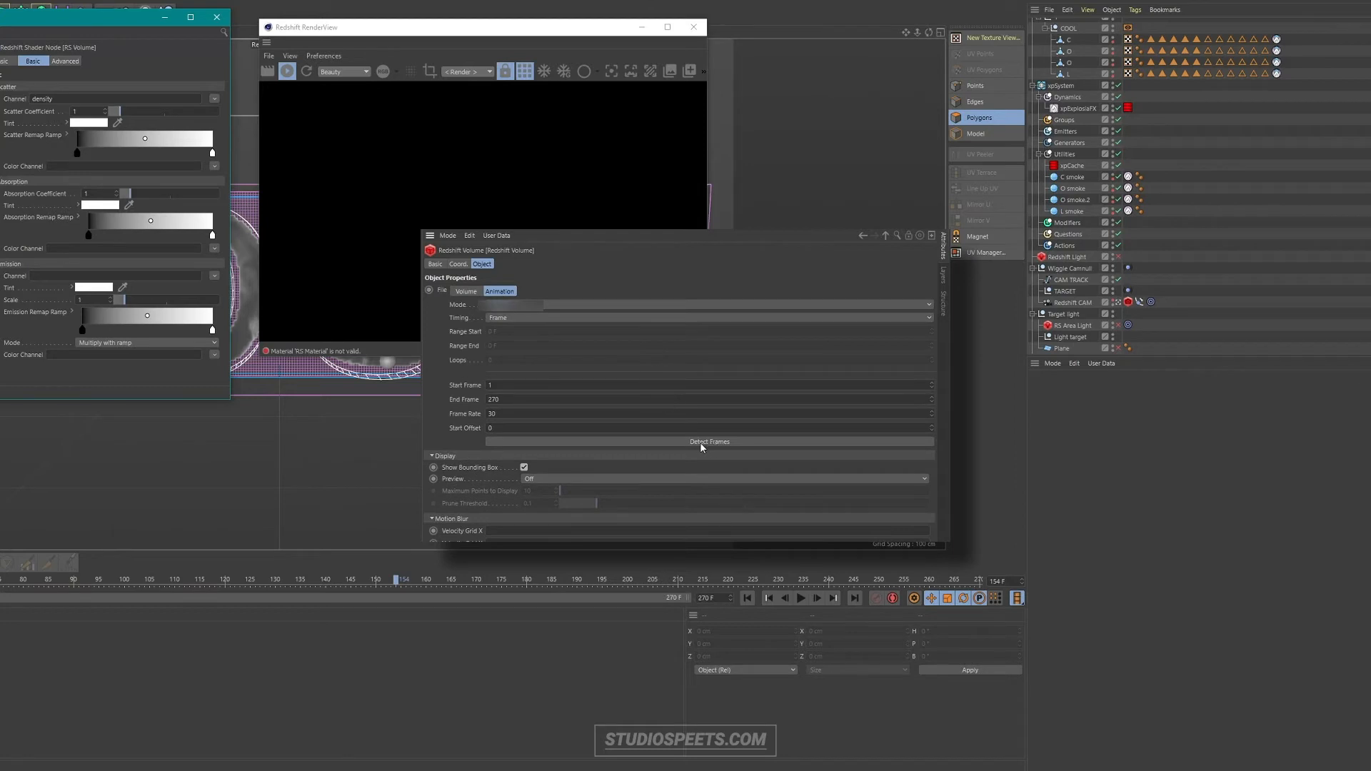
mouse_move(705, 450)
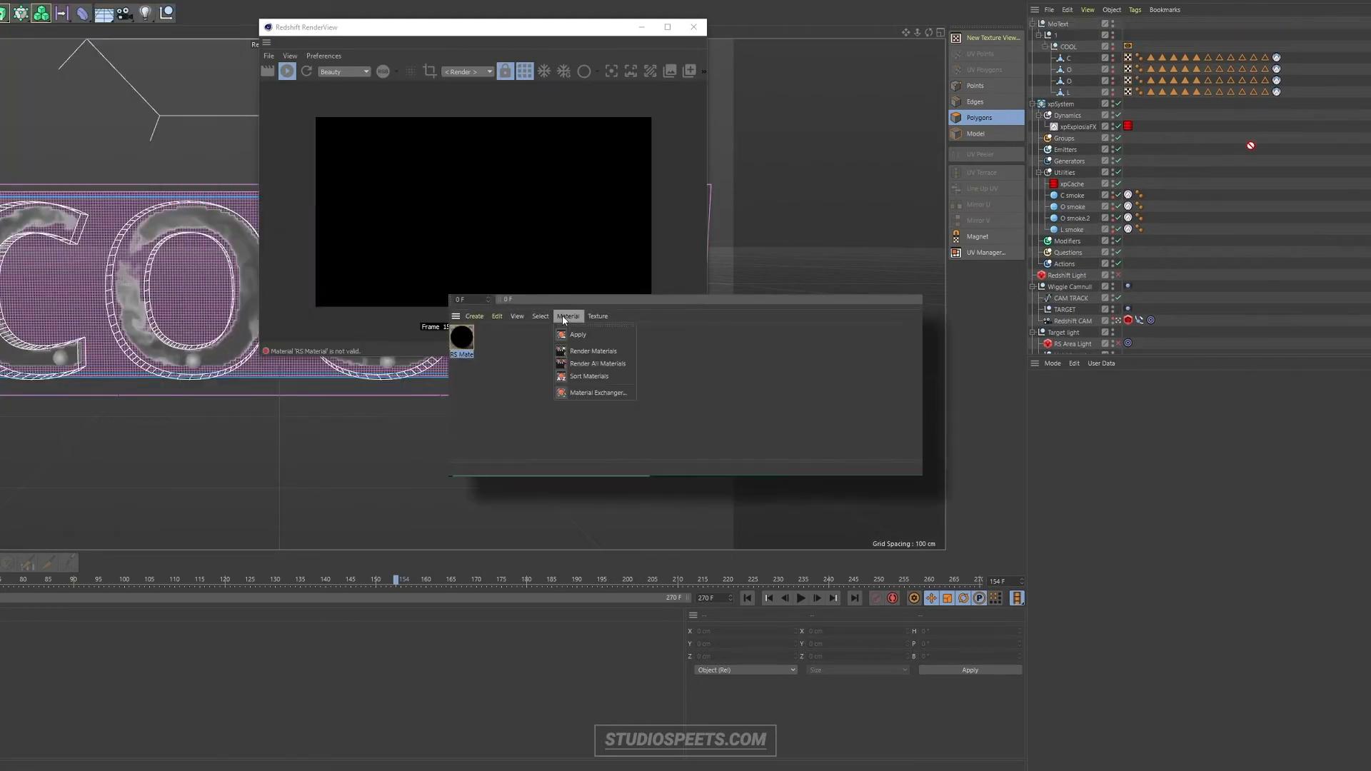
Create a Redshift Volume material and set the volume Animation Mode to Loop
click(474, 316)
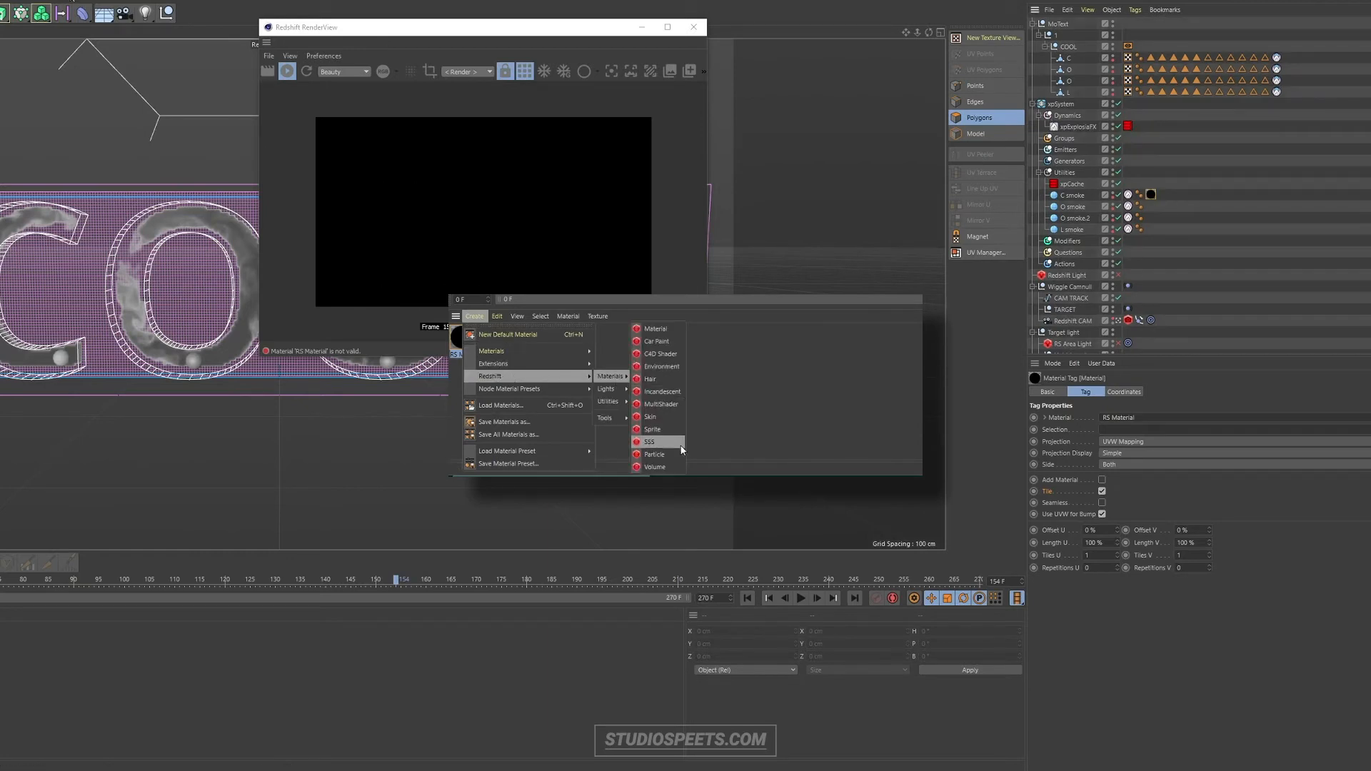
click(654, 466)
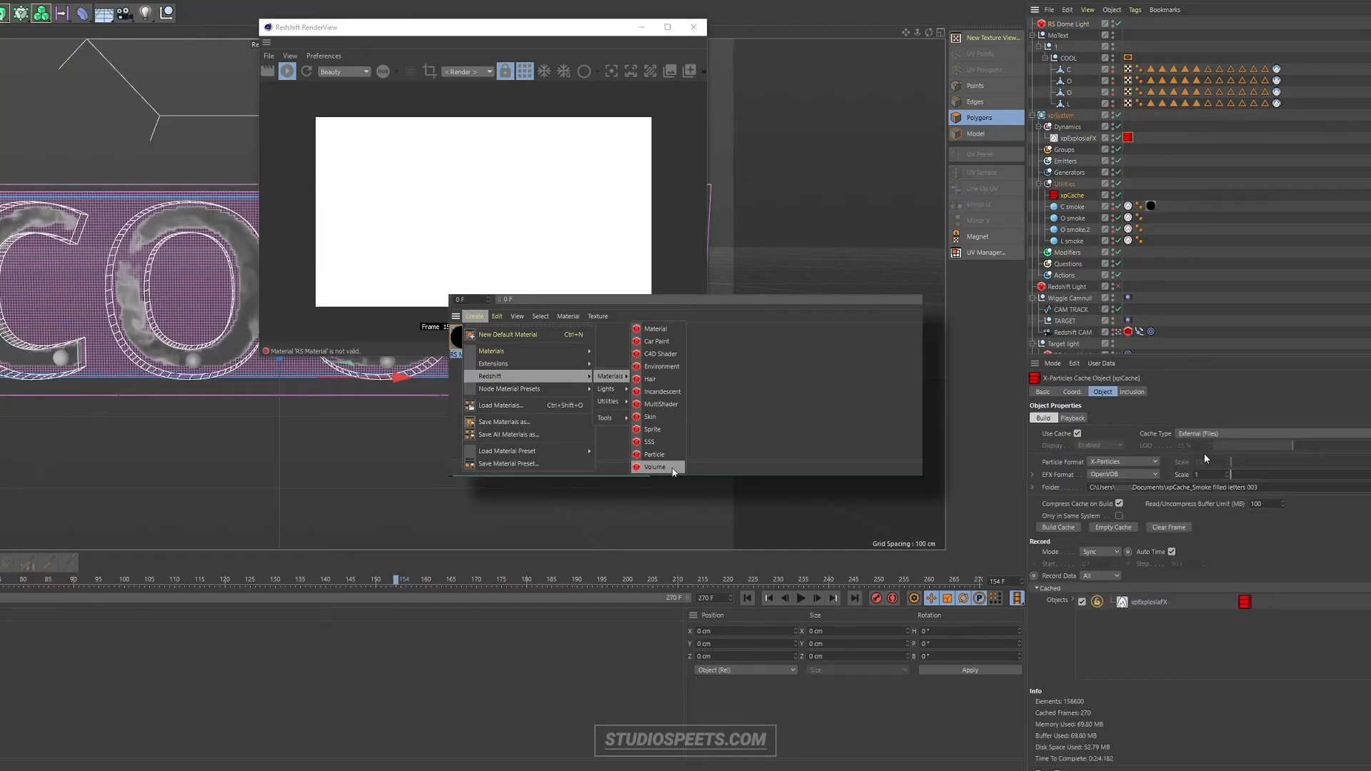
click(655, 466)
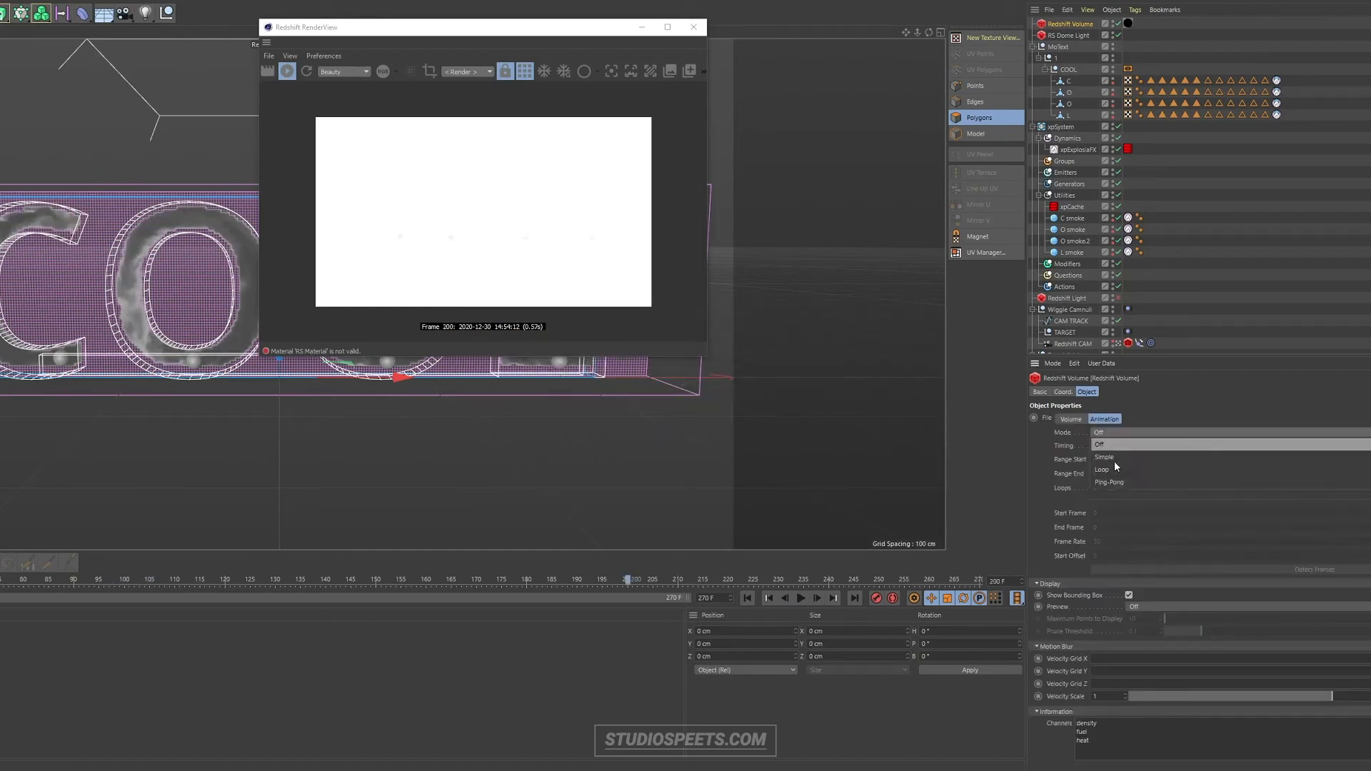
click(1101, 469)
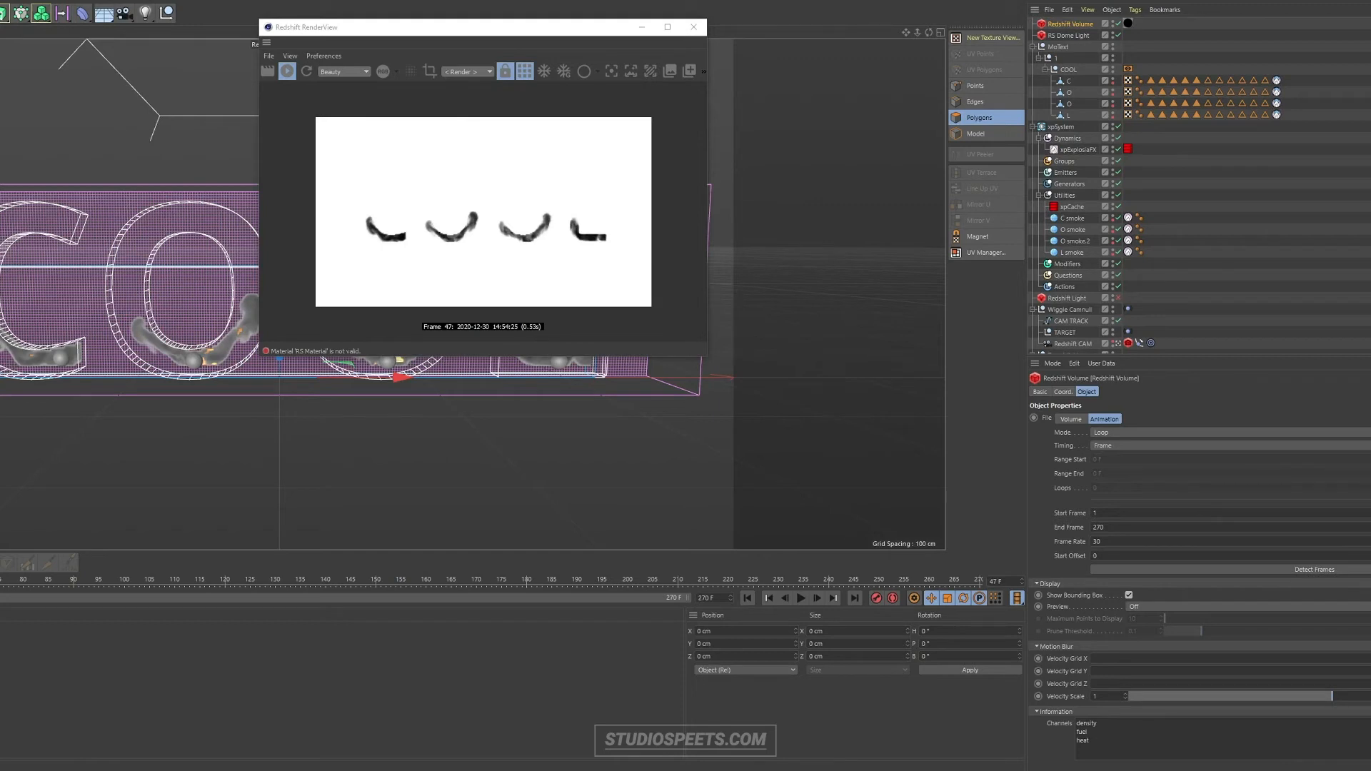
mouse_move(151, 281)
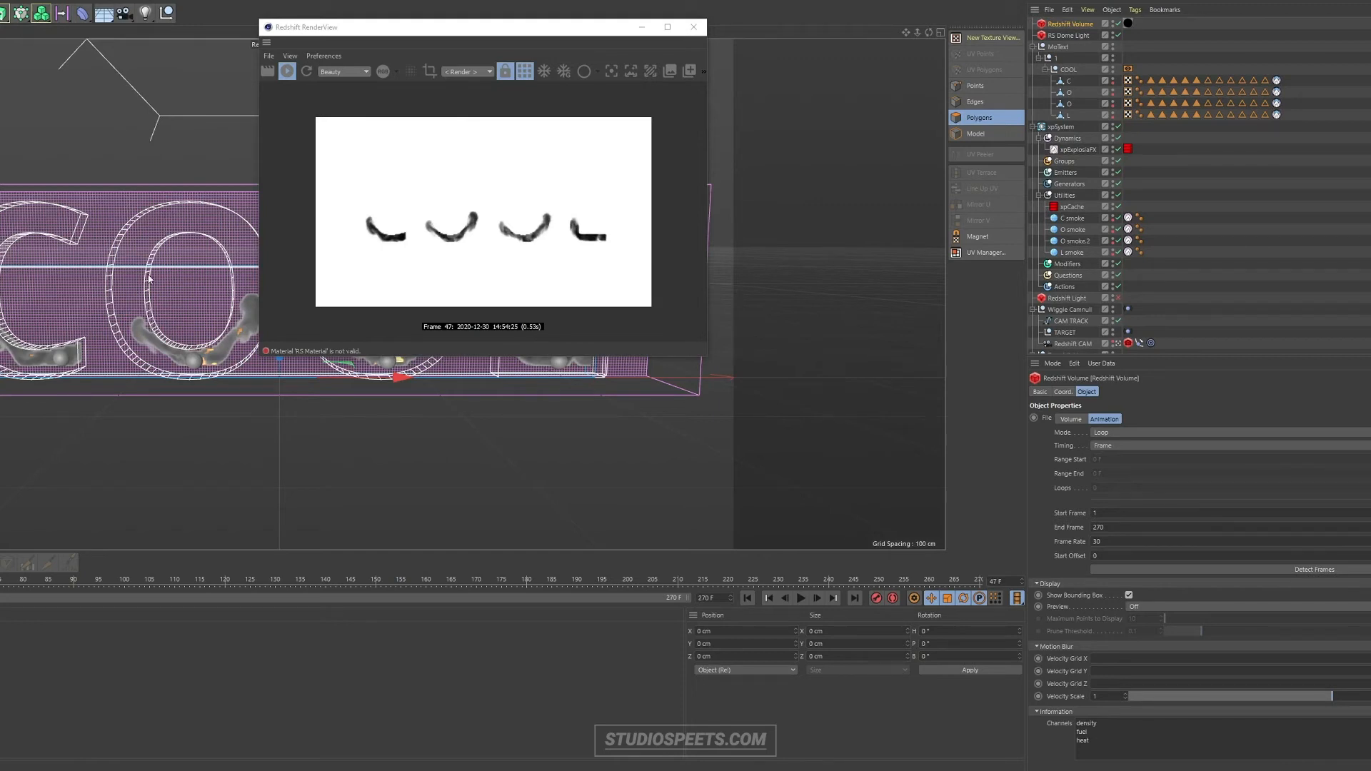
mouse_move(1125, 149)
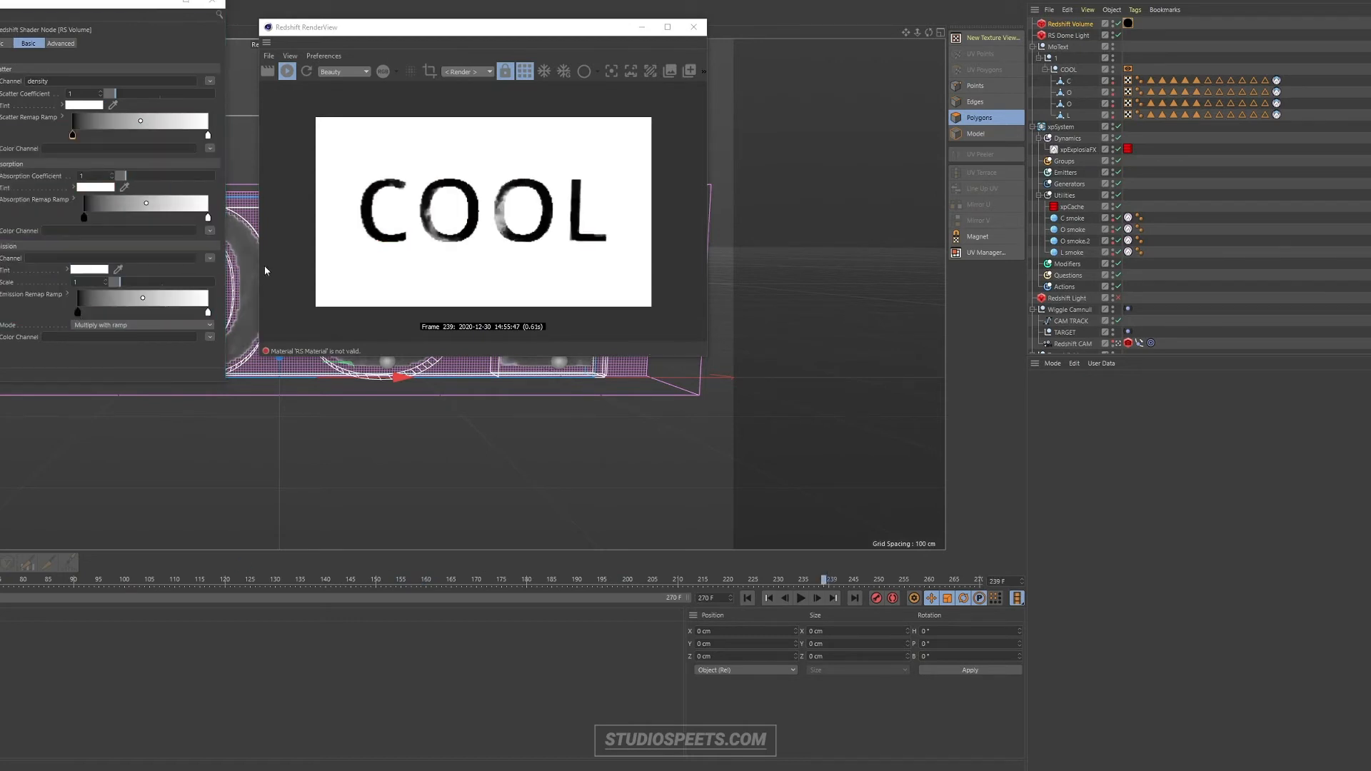
Apply the volume material to the Redshift Volume to tweak its RS Volume shader
click(210, 258)
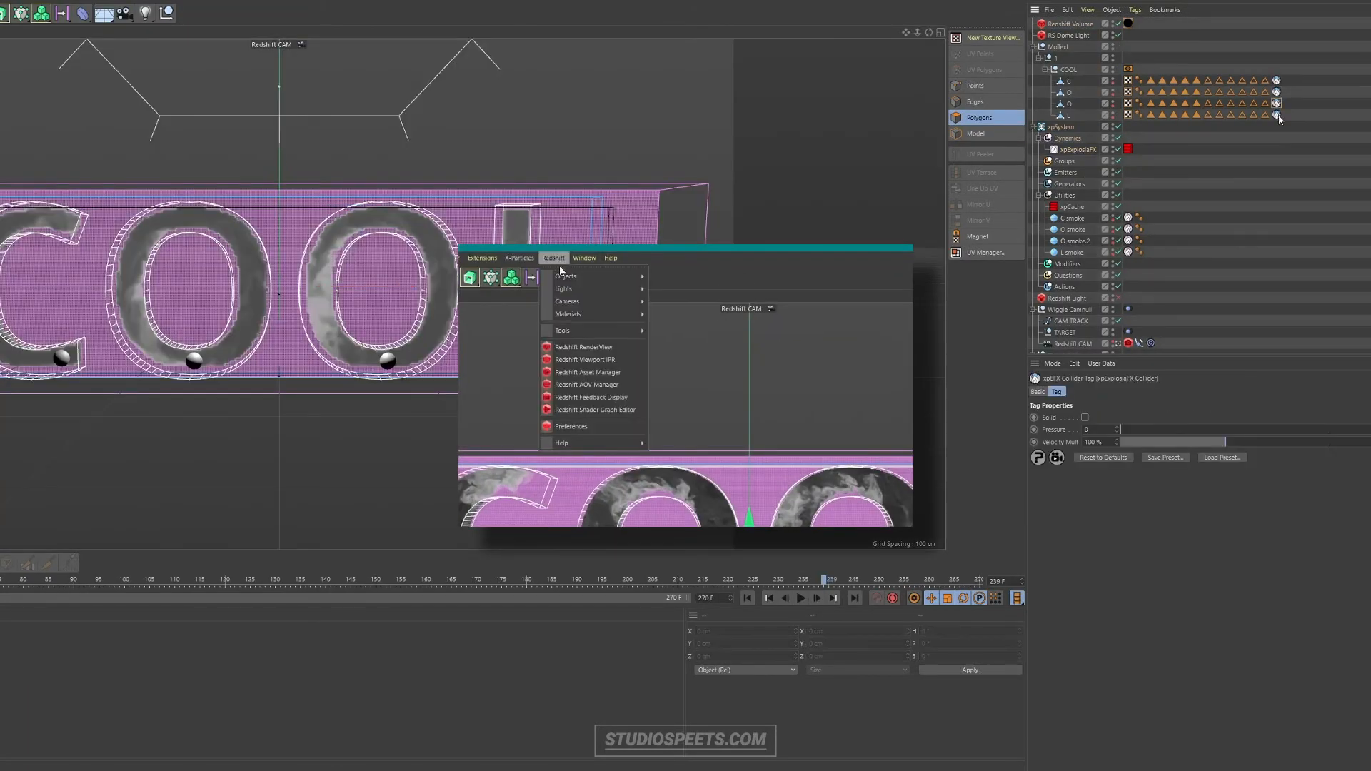
Rebuild the xpCache smoke cache and set area light volume Contribution Scale to 0
click(564, 288)
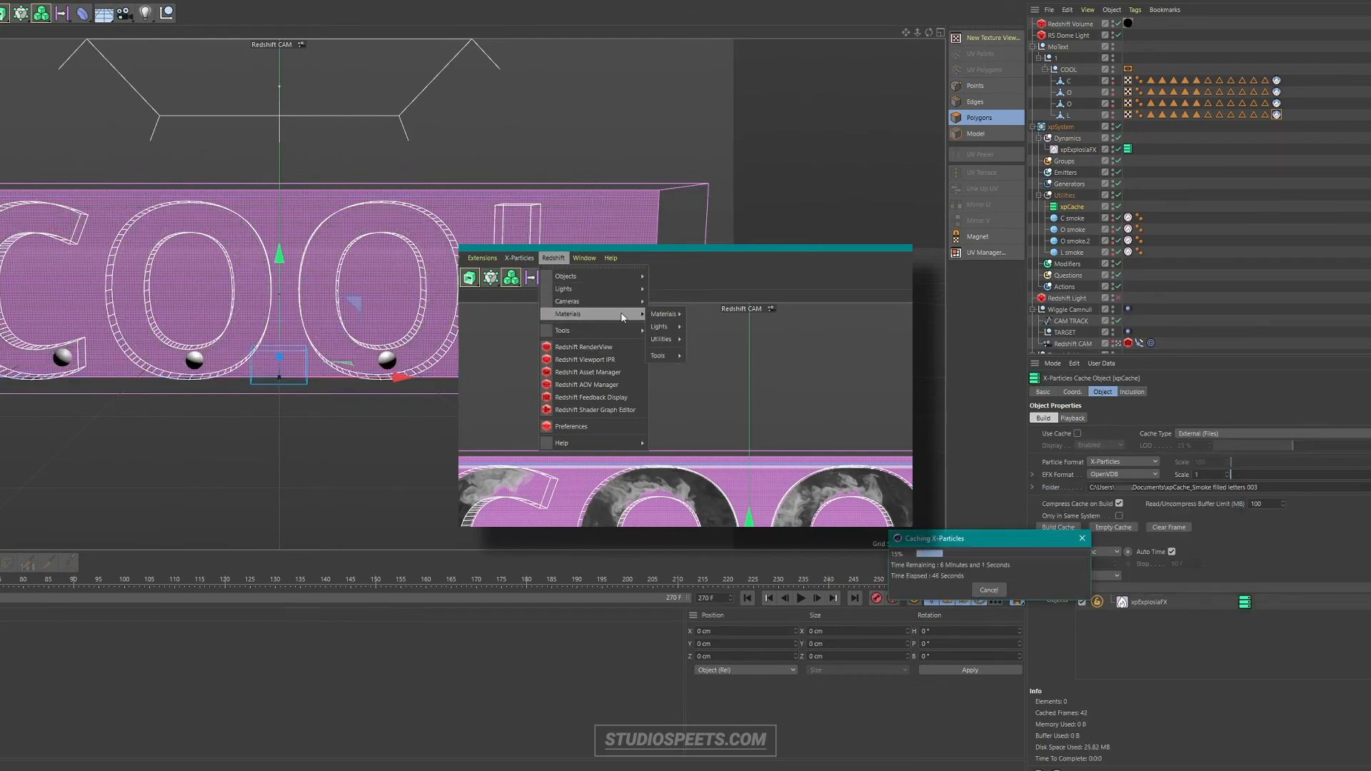
mouse_move(660, 326)
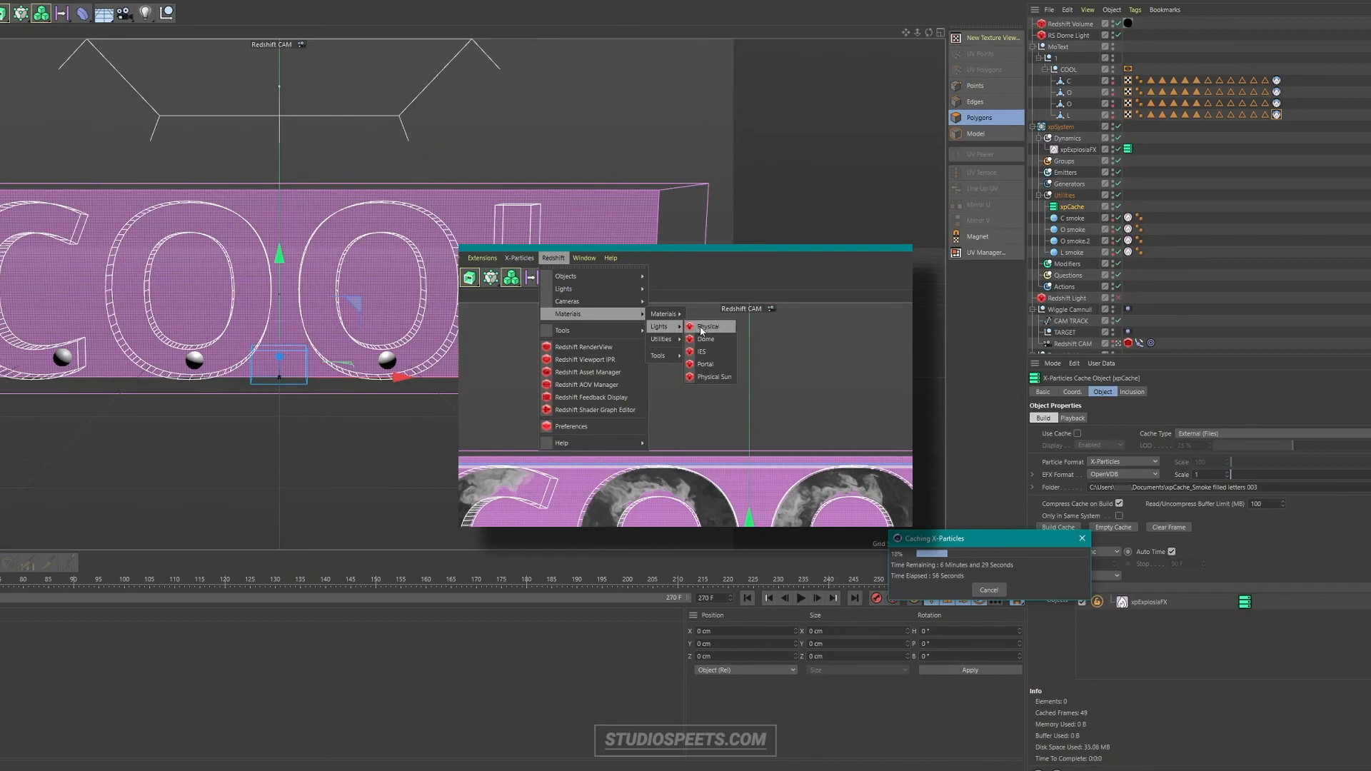
mouse_move(591, 288)
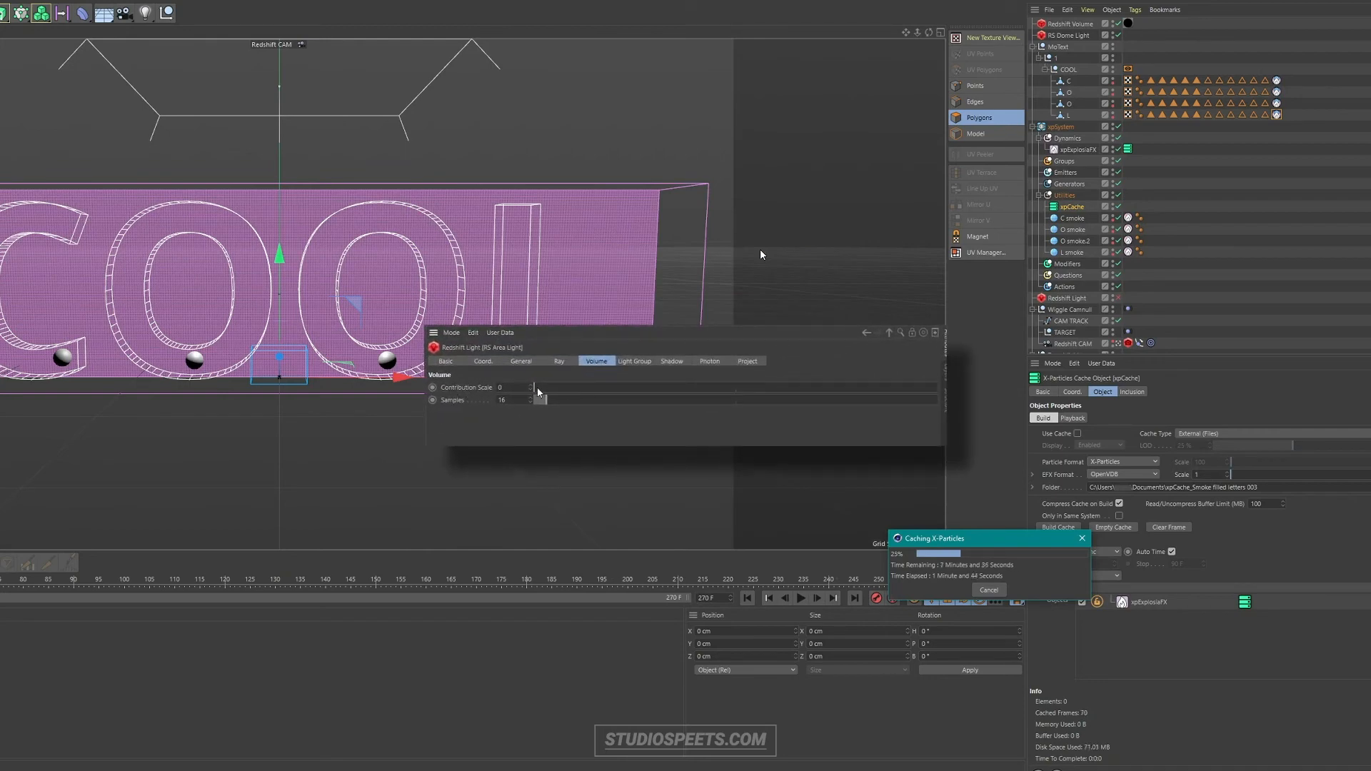
drag(540, 387, 770, 386)
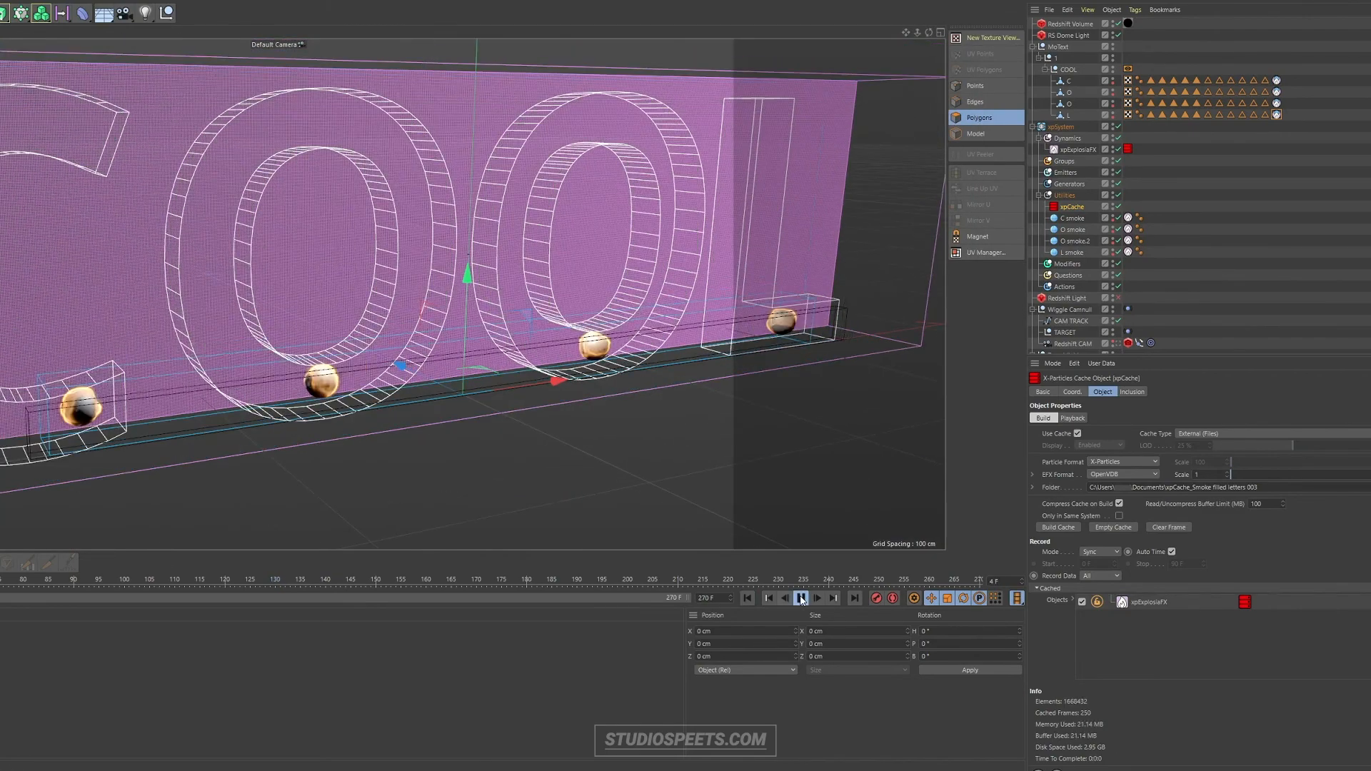
Return the timeline to the first frame to play back the cached smoke
click(800, 598)
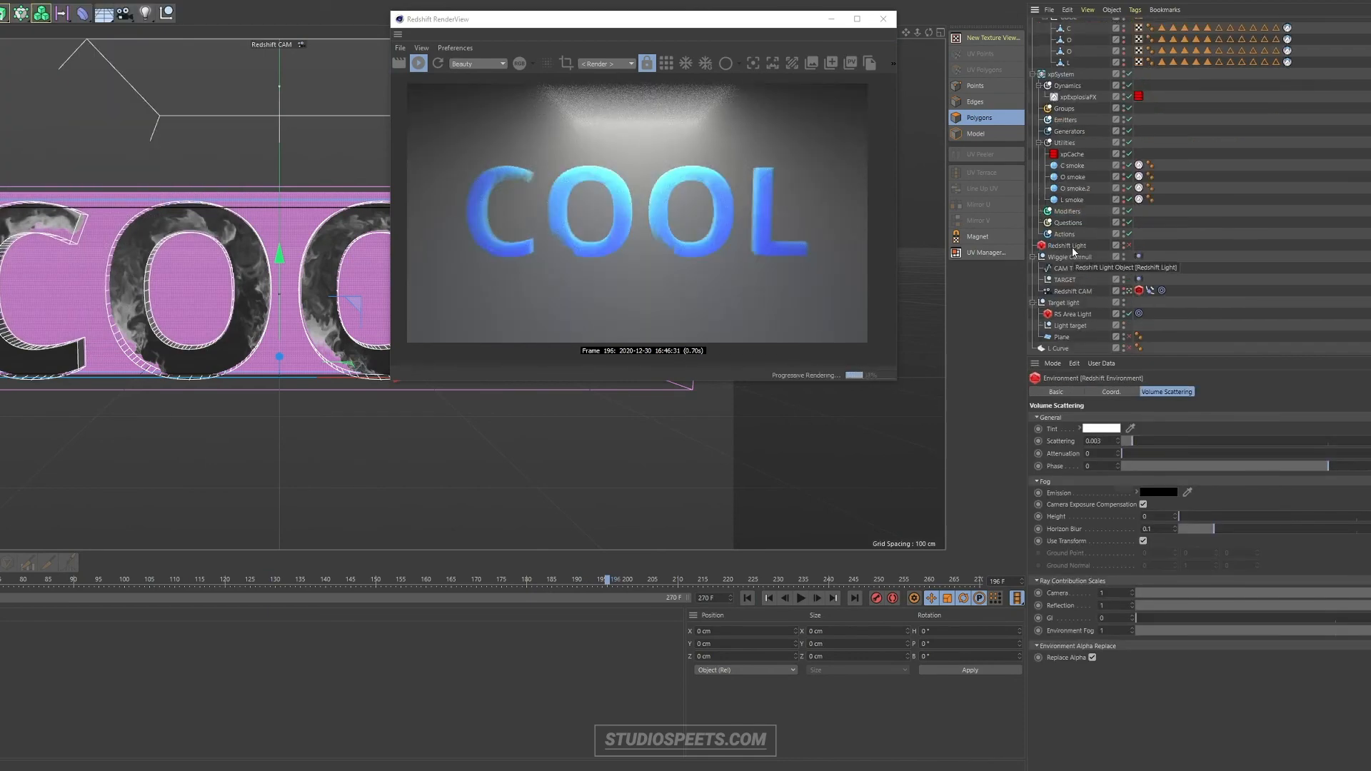
Select the RS Area Light and move RenderView aside from the letters
click(1069, 313)
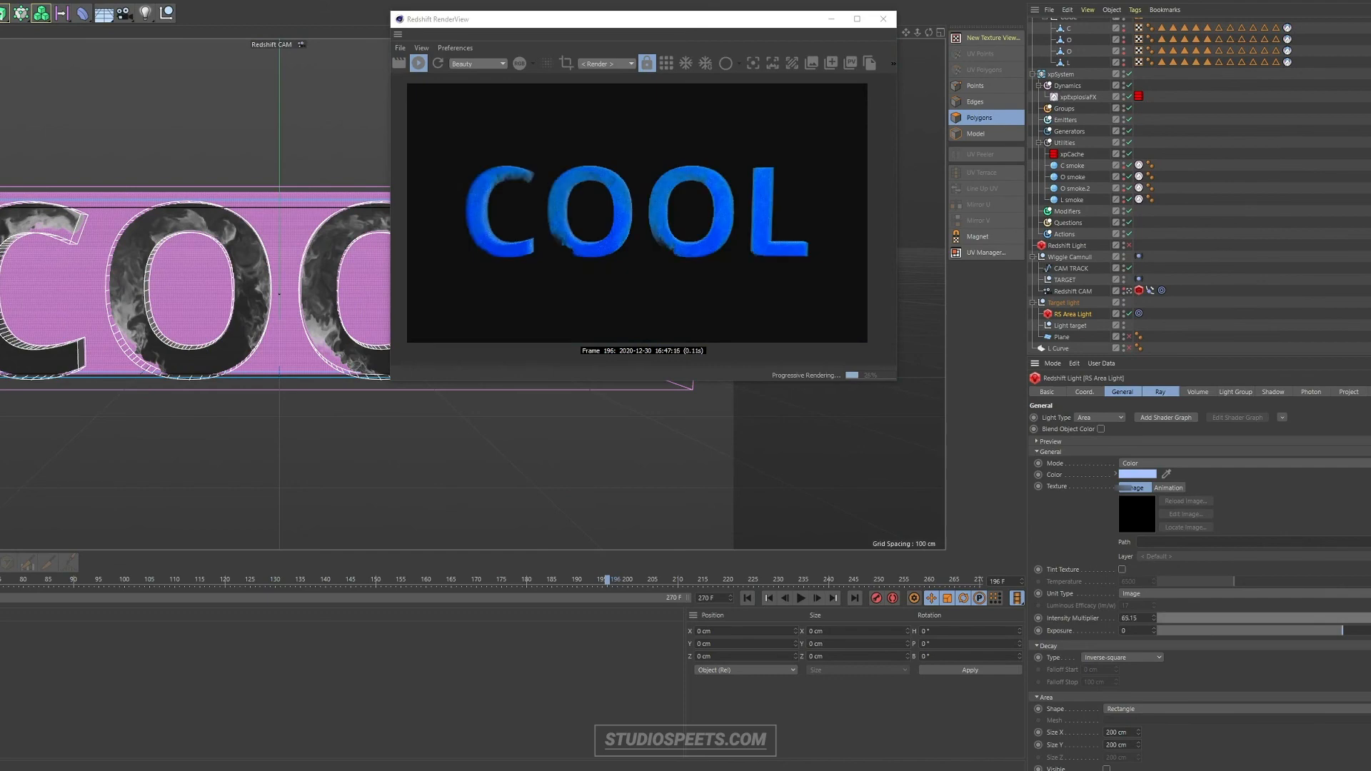
drag(643, 19, 925, 17)
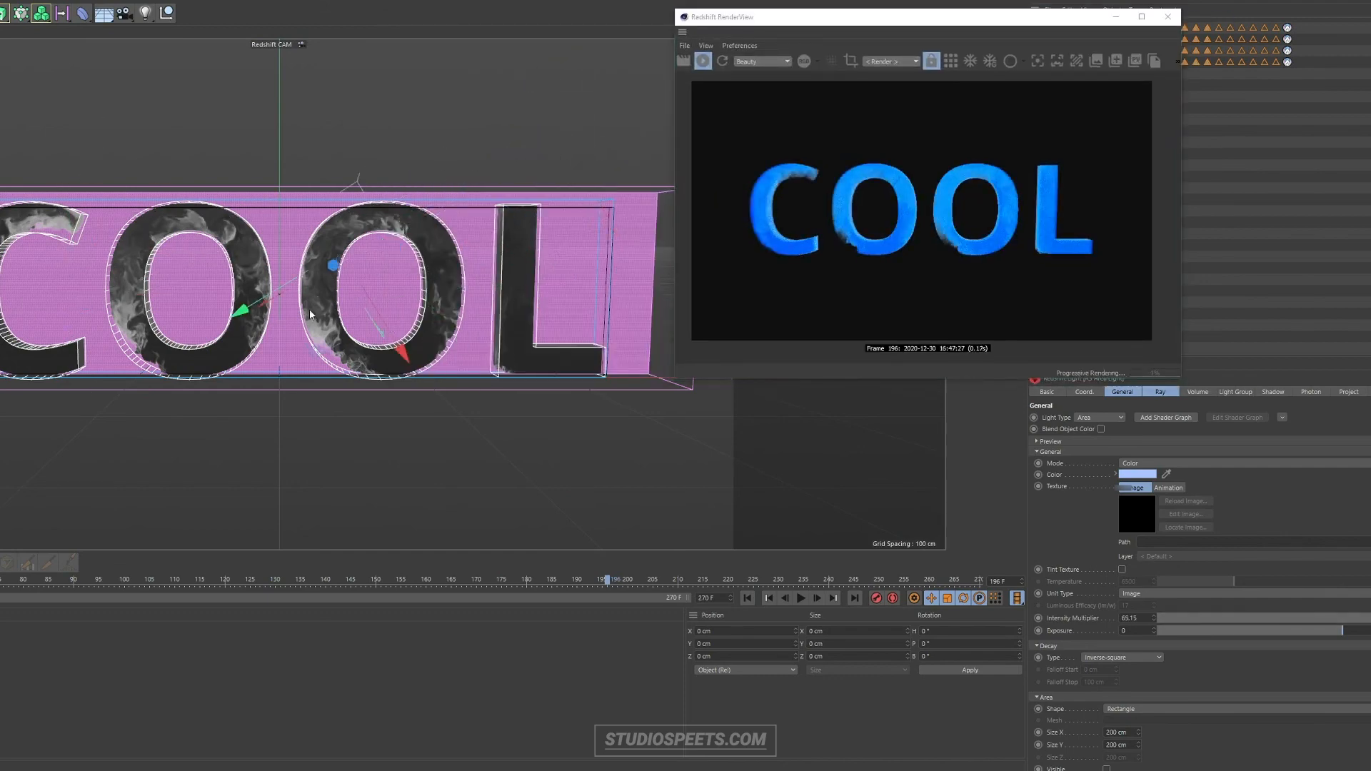